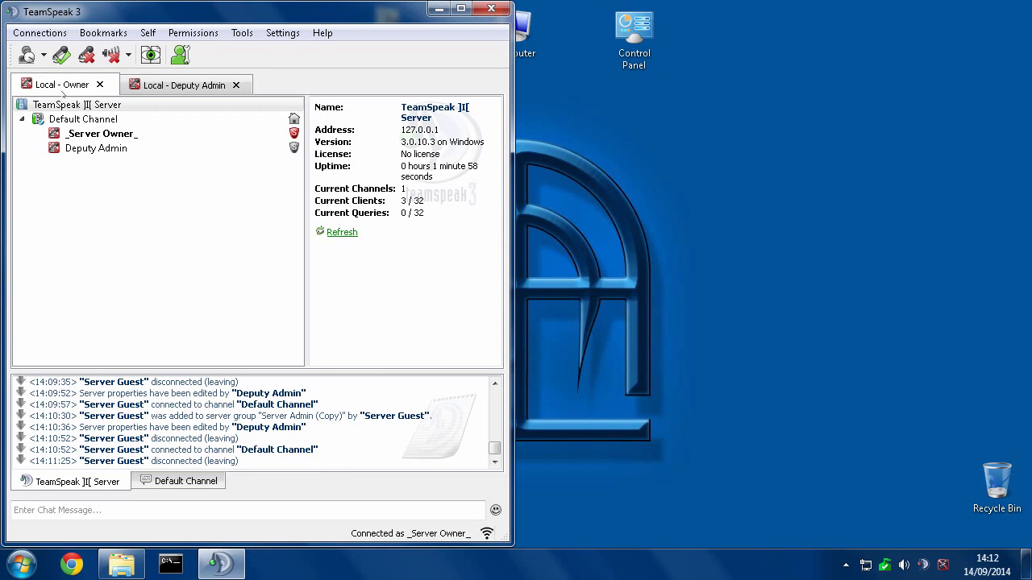
# - Show the Deputy Admin group's permissions in Server Groups with the Group category expanded
pyautogui.click(94, 132)
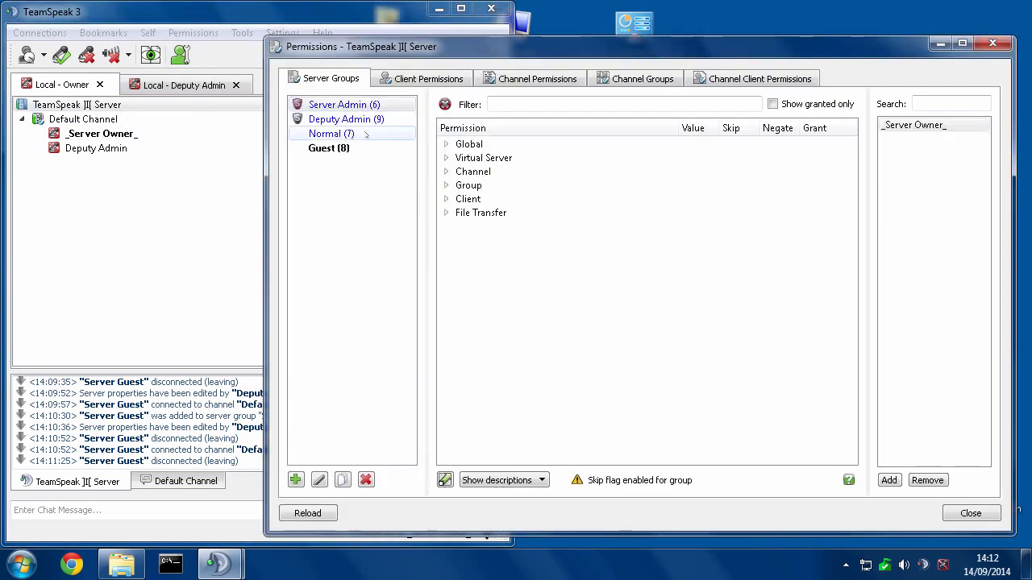
pyautogui.click(341, 103)
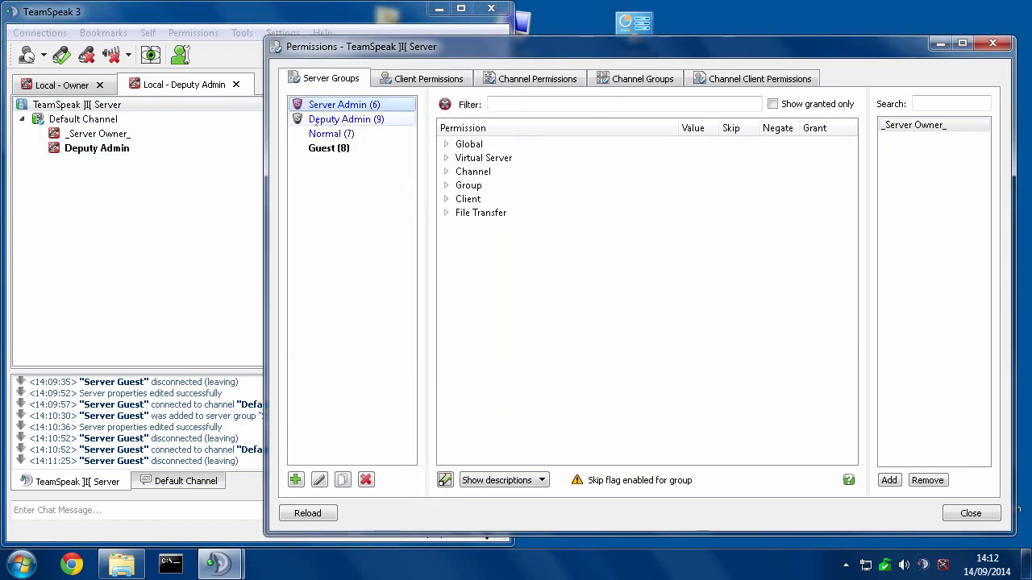
pyautogui.click(346, 120)
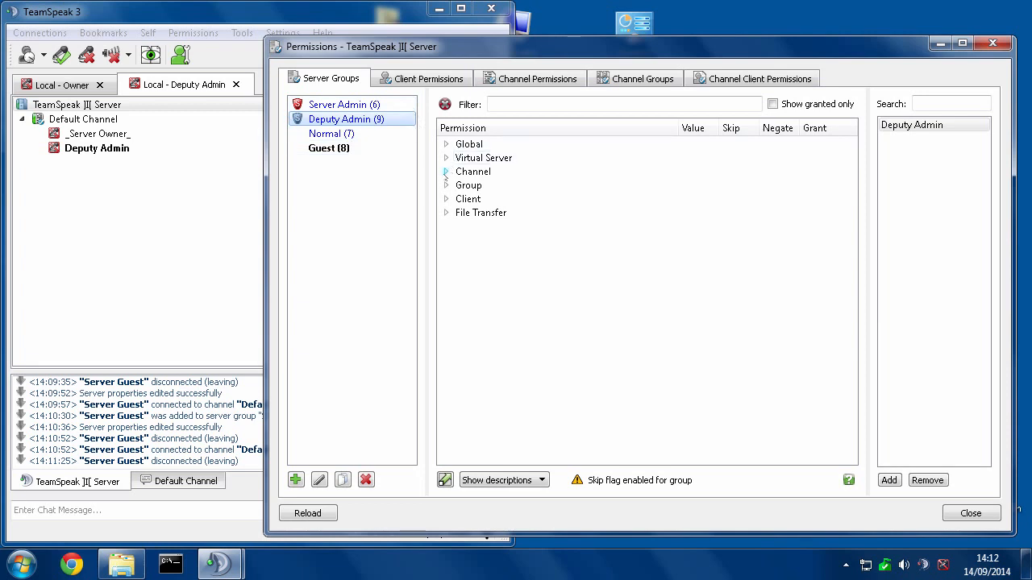
pyautogui.click(445, 186)
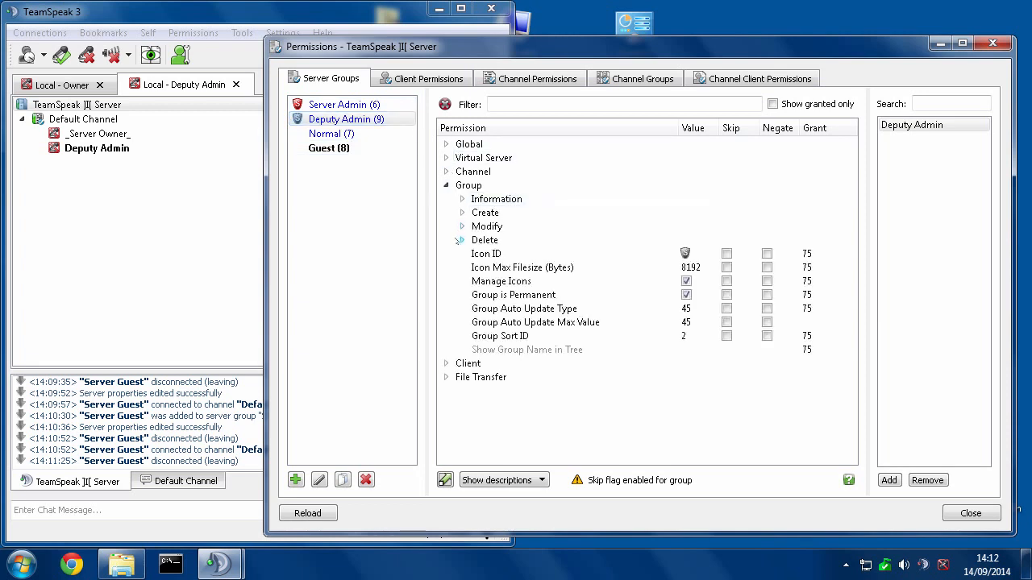
# - Expand Group > Modify to reveal Deputy Admin's modify powers, including member remove power
pyautogui.click(461, 226)
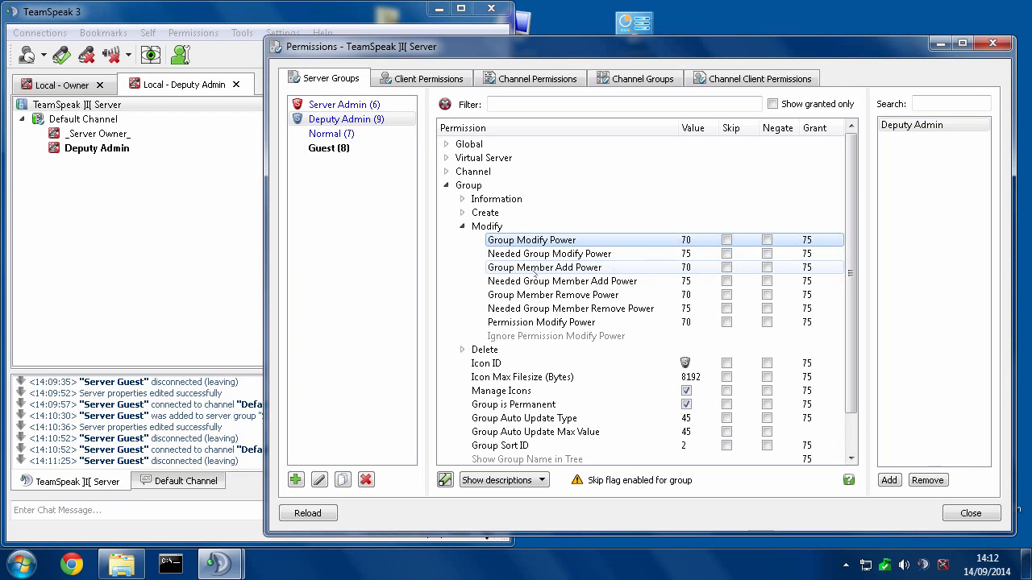
pyautogui.click(553, 293)
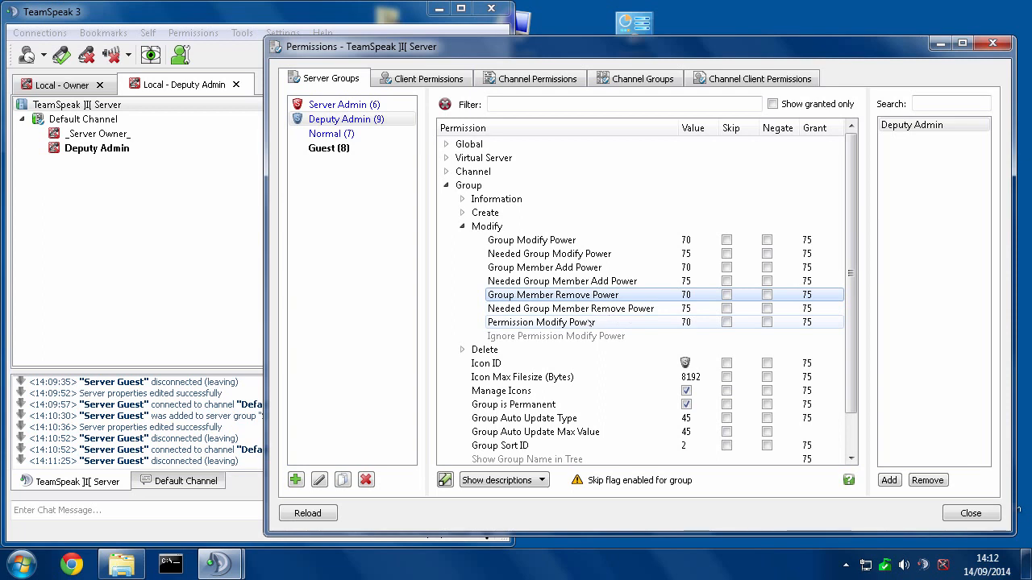
pyautogui.click(541, 322)
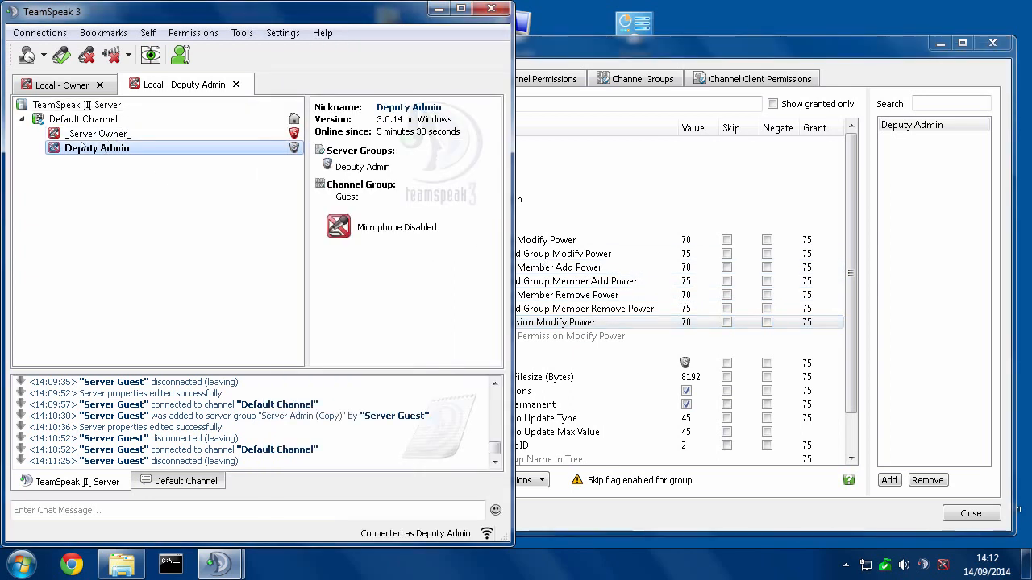
# - Inspect Deputy Admin's member add and group modify powers, then view the Server Owner's client details
pyautogui.rightClick(97, 132)
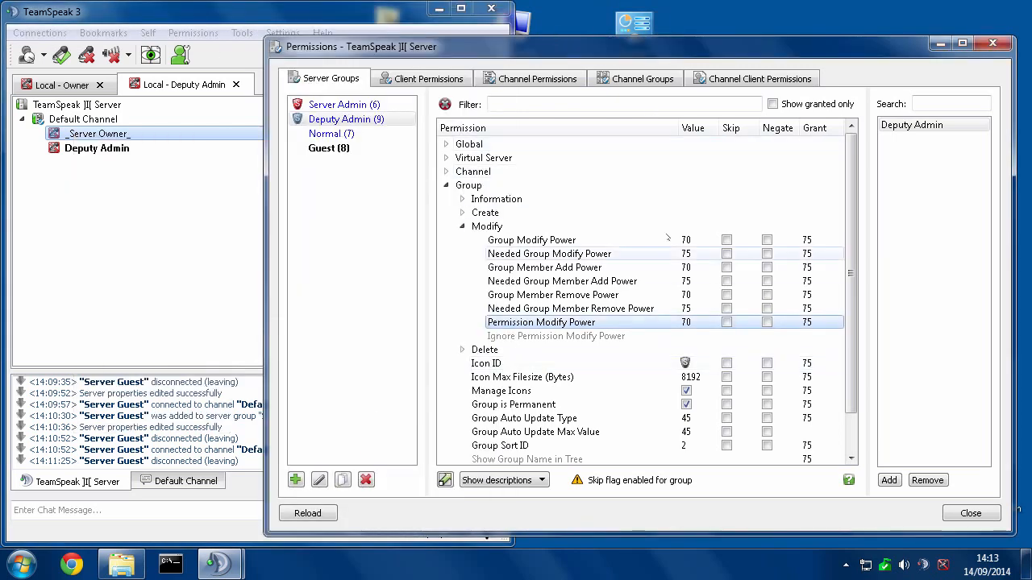
pyautogui.moveTo(742, 268)
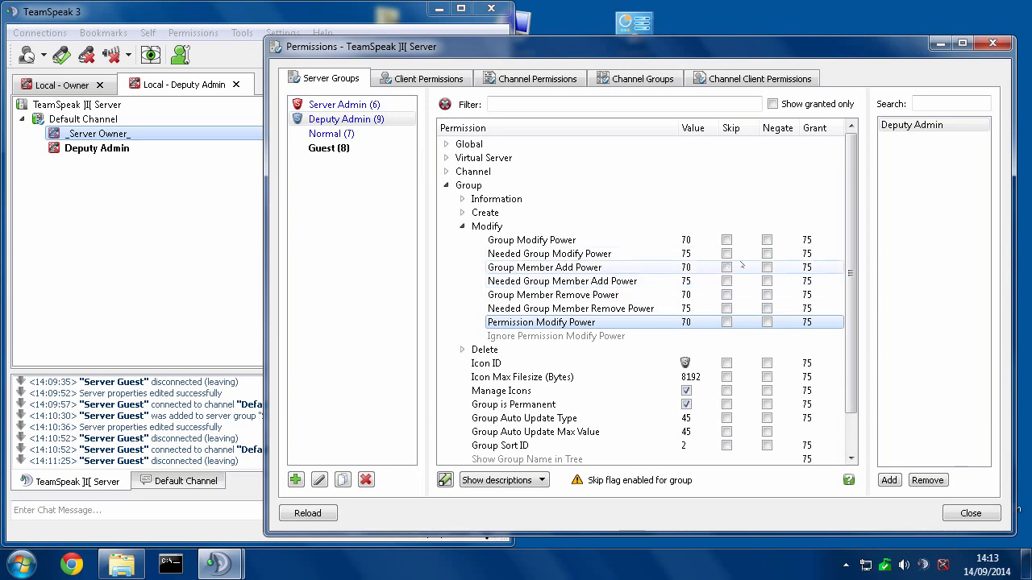
pyautogui.moveTo(812, 255)
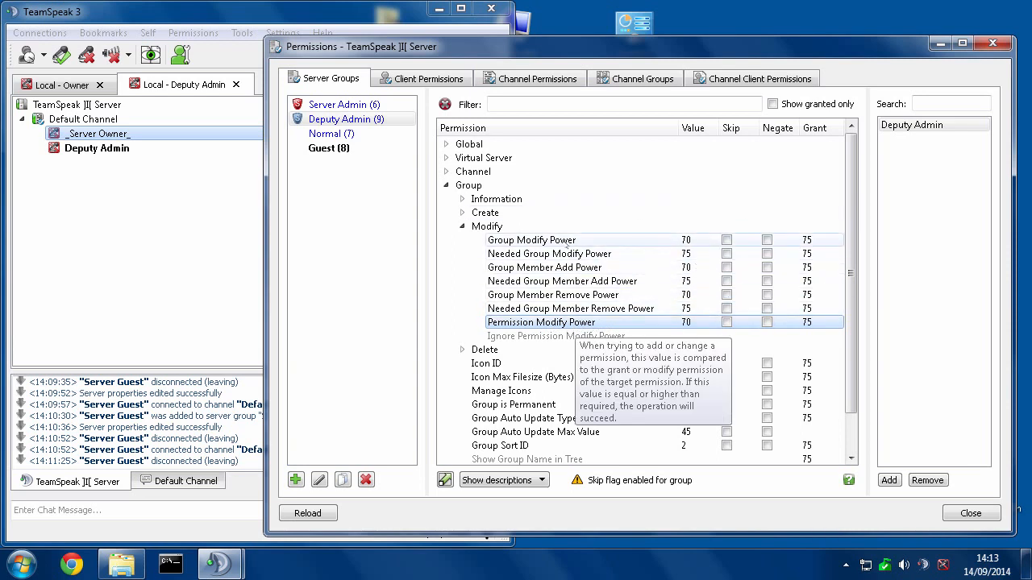
pyautogui.click(545, 268)
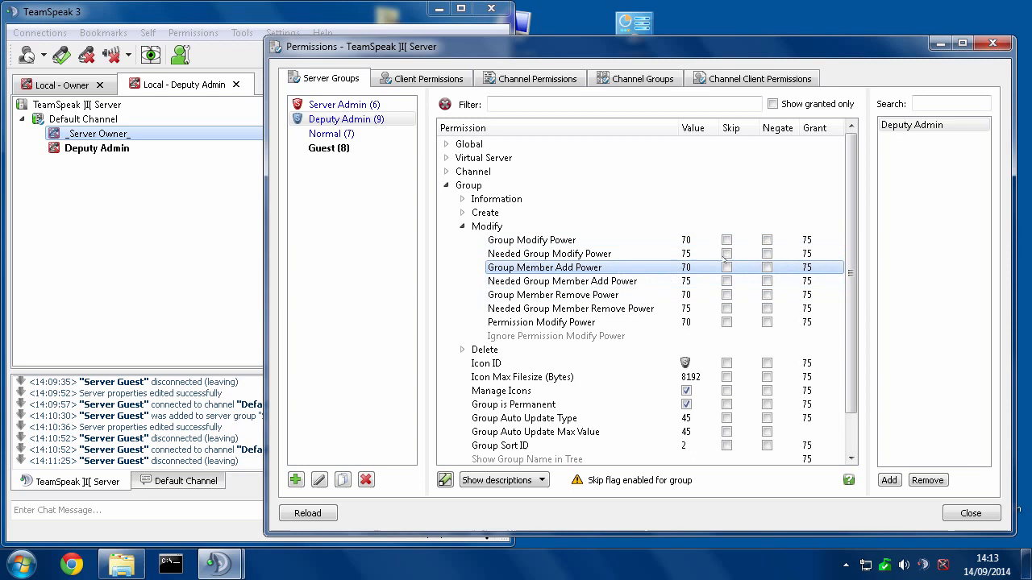
pyautogui.click(532, 238)
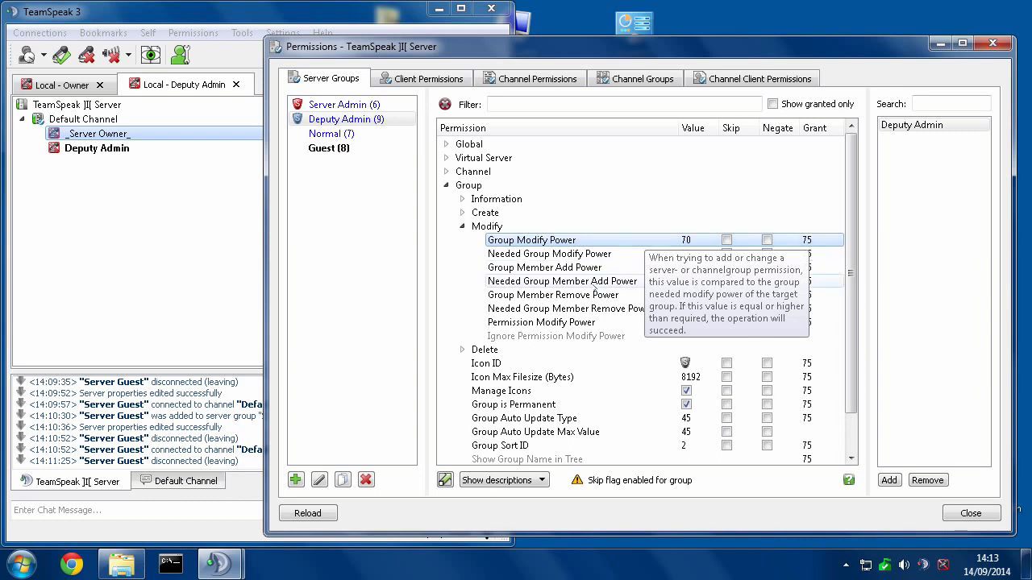
pyautogui.moveTo(542, 323)
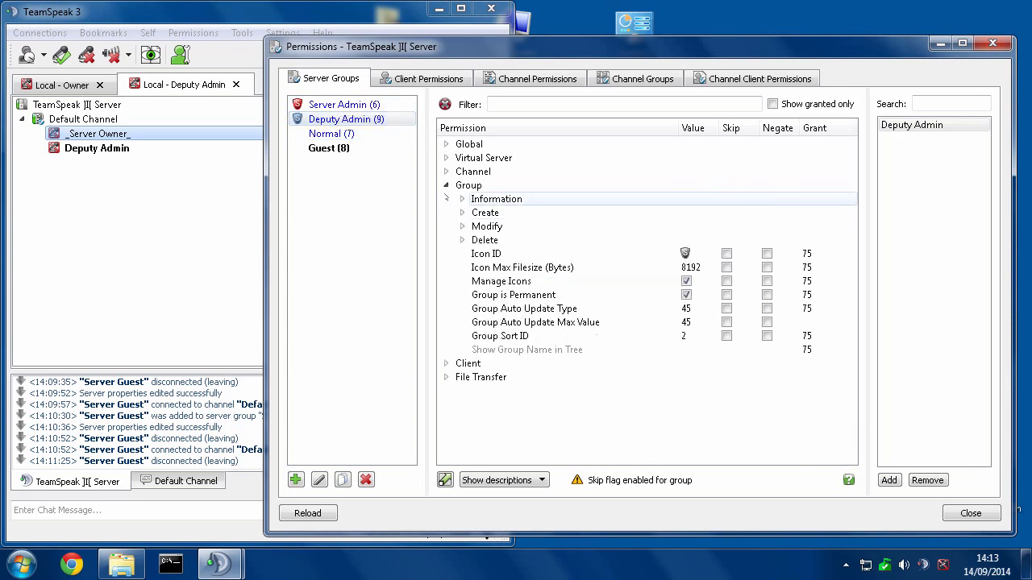
pyautogui.click(447, 184)
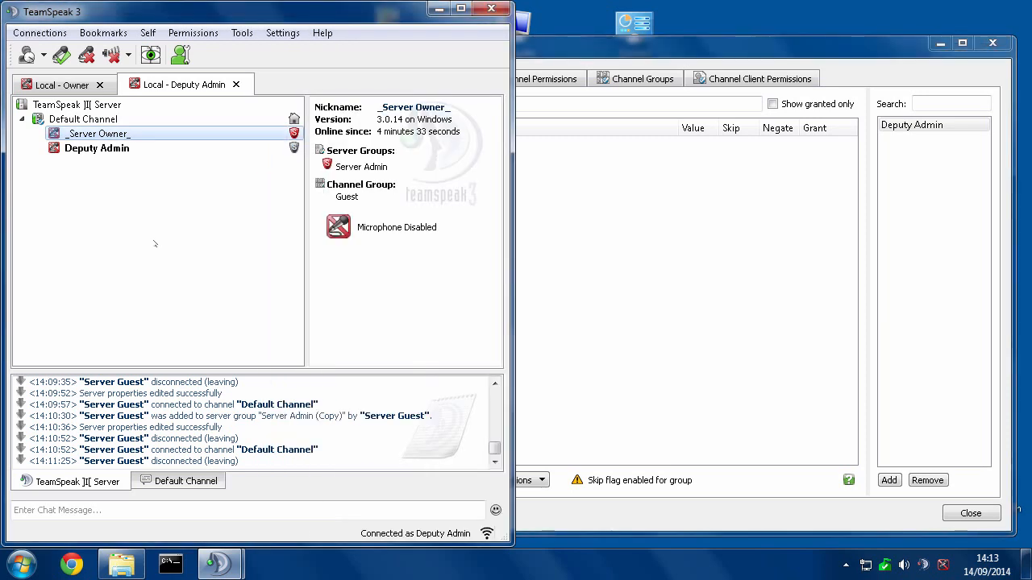
# - Review the Deputy Admin and Server Owner clients, then open Edit Virtual Server from the server root
pyautogui.click(97, 148)
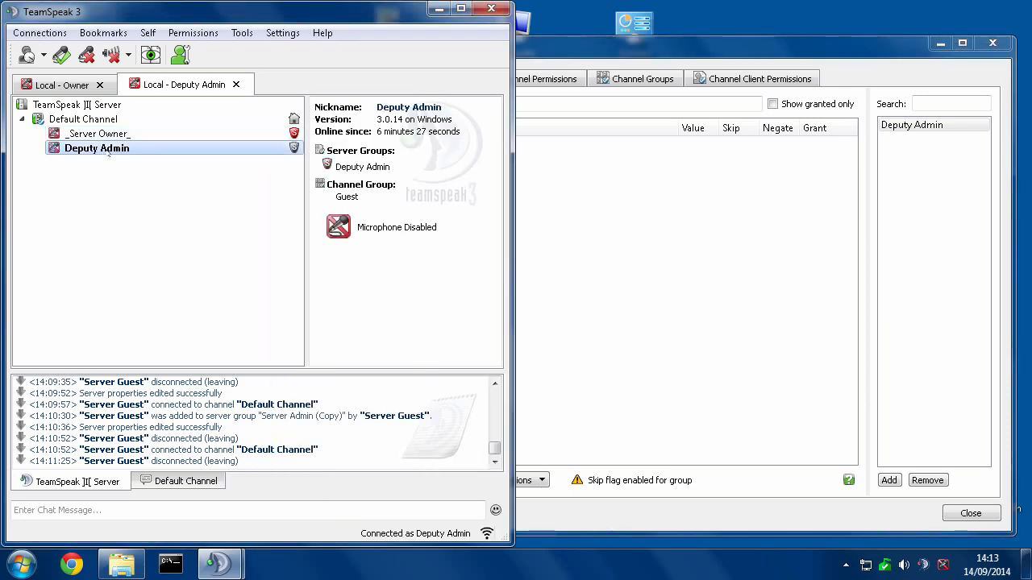
pyautogui.click(100, 132)
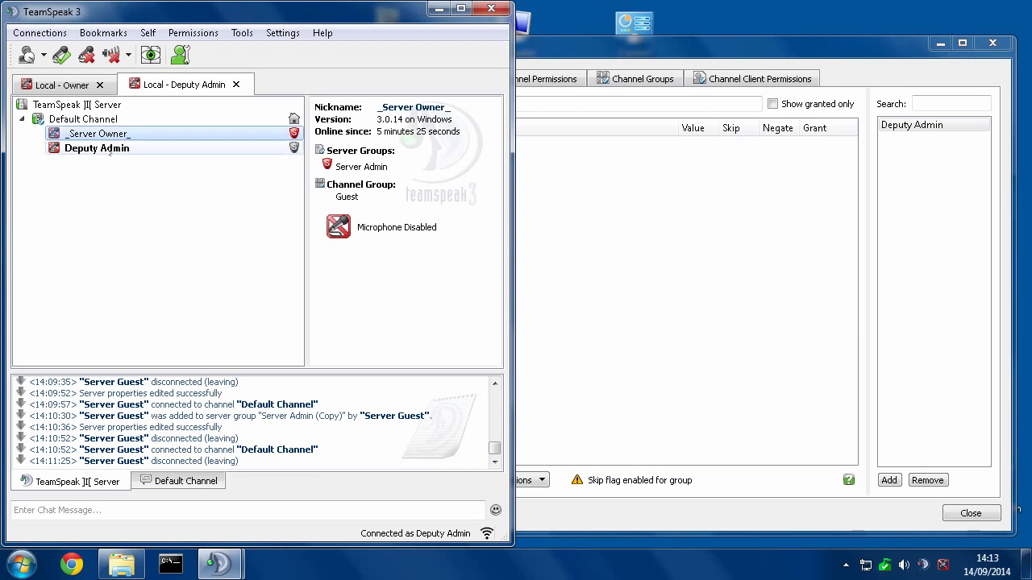
pyautogui.rightClick(100, 134)
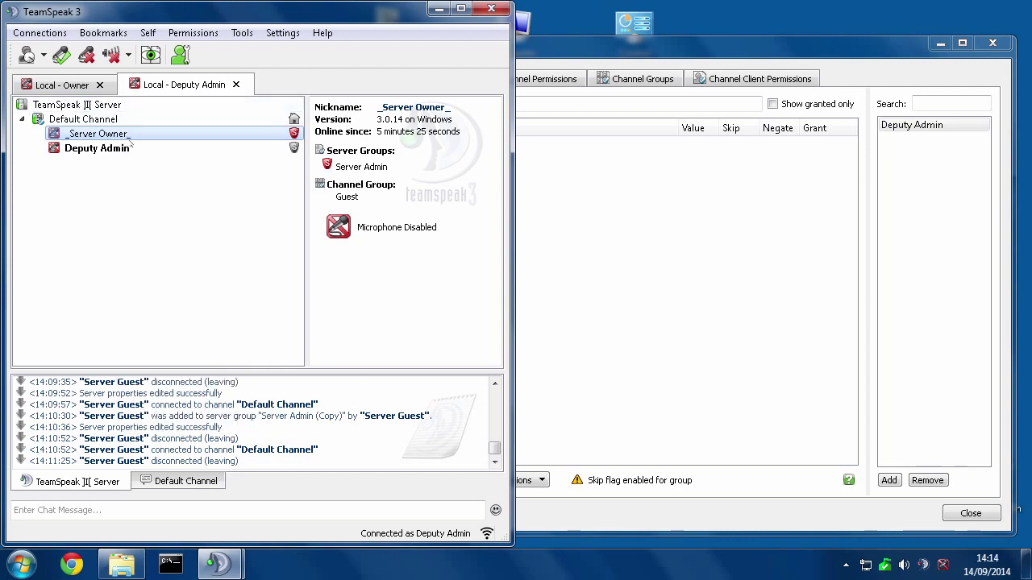
pyautogui.click(77, 103)
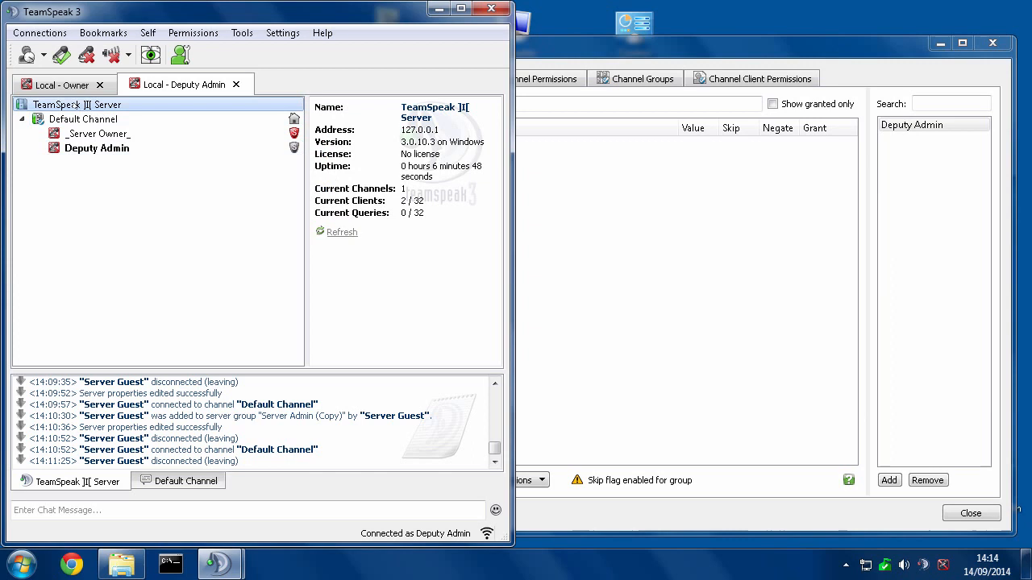
pyautogui.rightClick(77, 103)
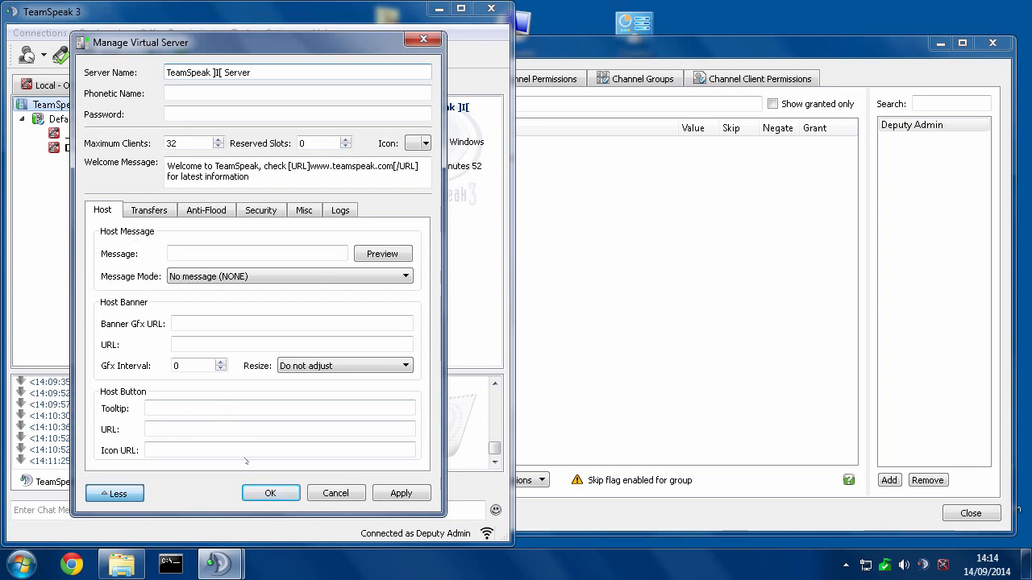
# - Show the Misc settings listing Guest as default server group, then return to the permissions window
pyautogui.click(115, 493)
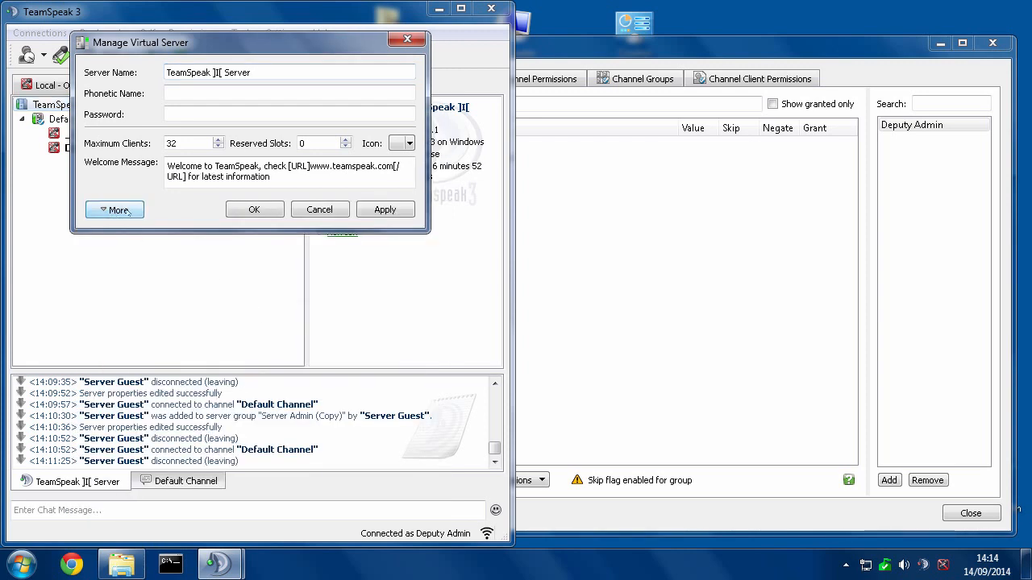
pyautogui.click(114, 210)
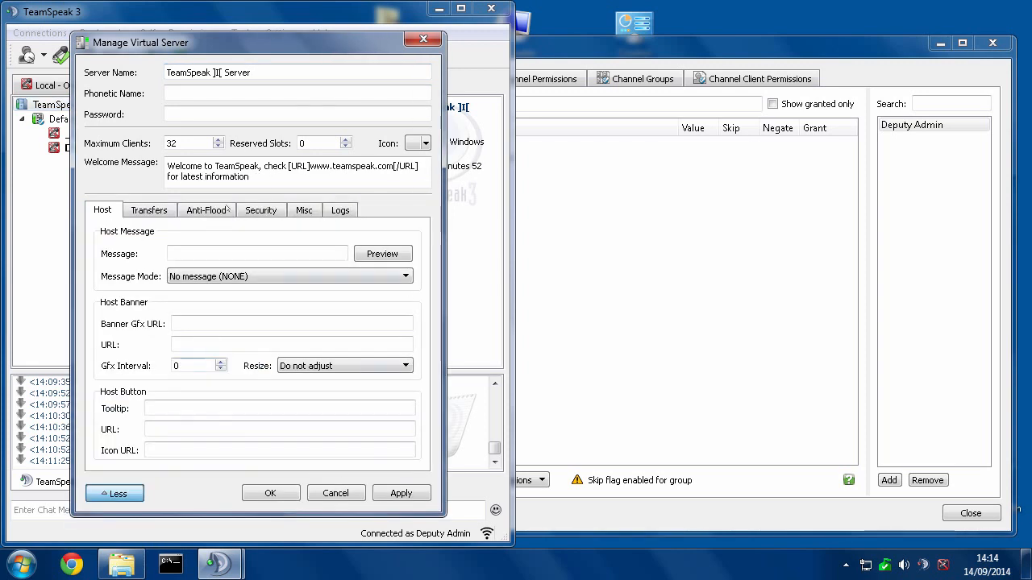
pyautogui.click(304, 210)
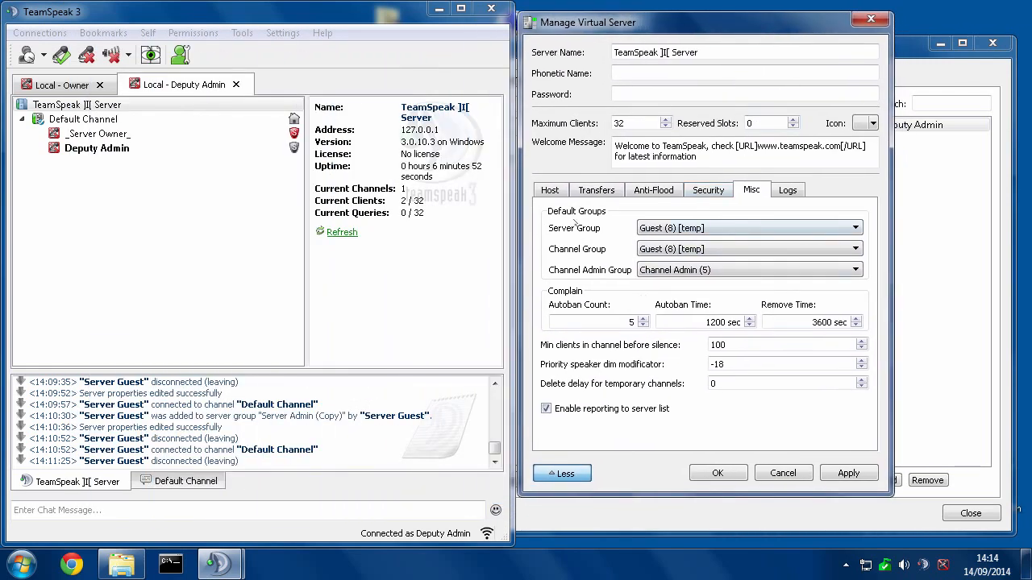
pyautogui.moveTo(626, 222)
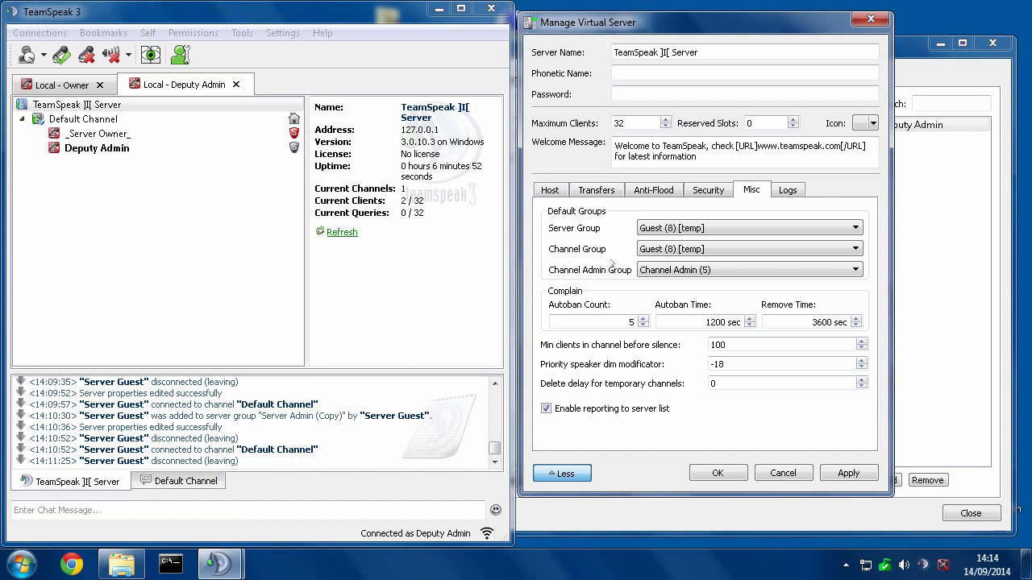
pyautogui.click(745, 269)
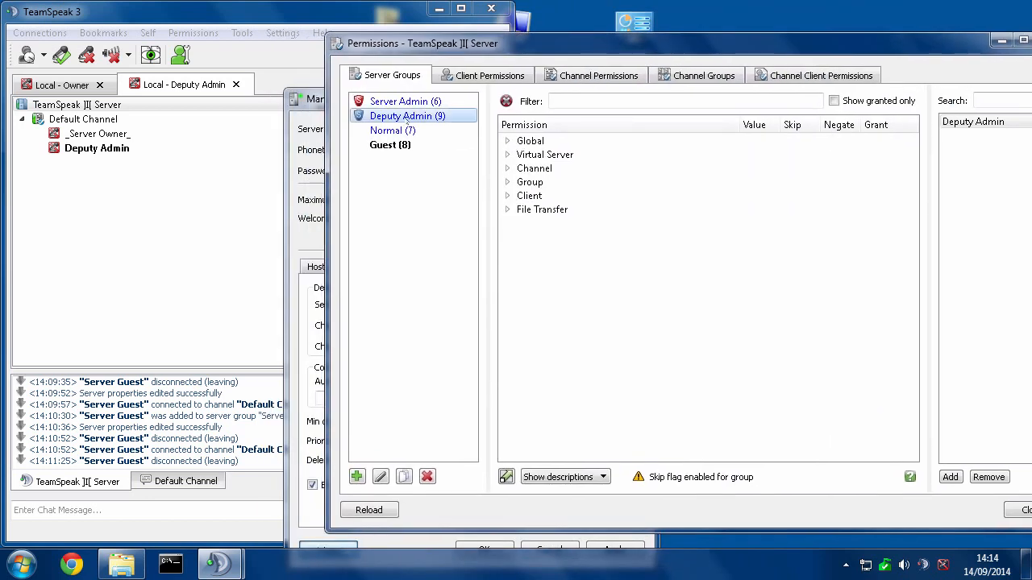
# - Expand Group > Modify for Deputy Admin again and bring the server settings back in front
pyautogui.click(508, 181)
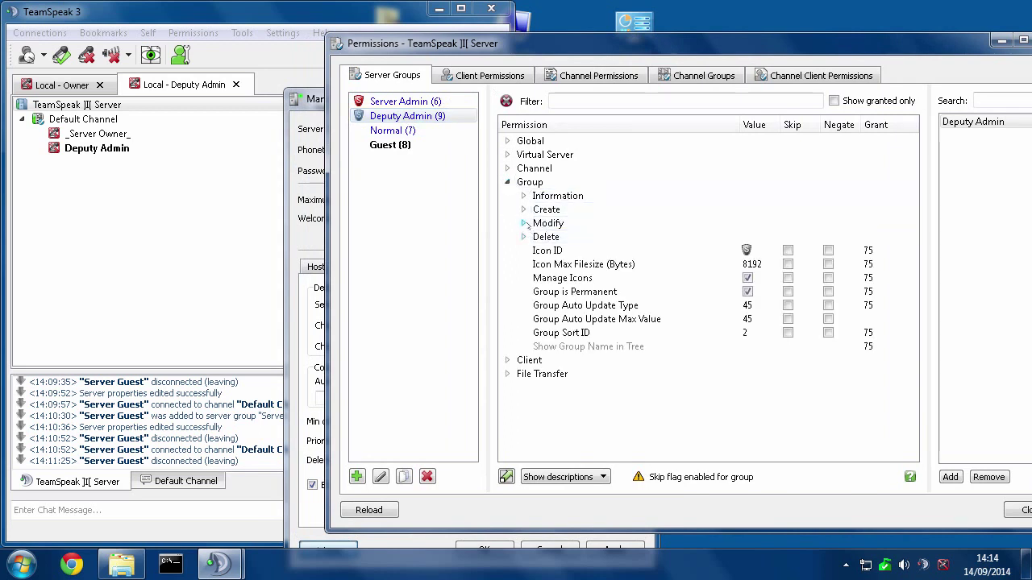
pyautogui.click(524, 223)
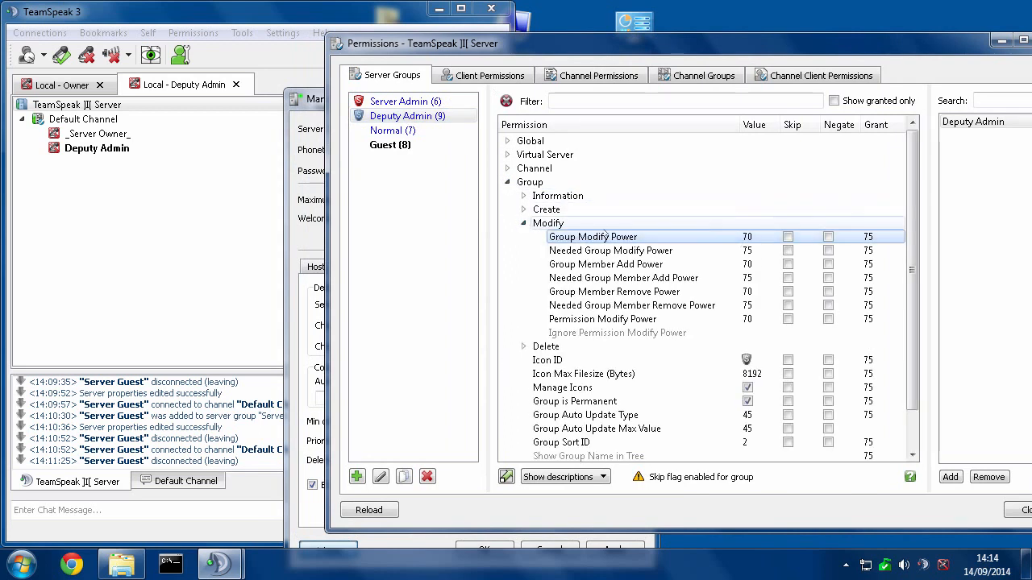
pyautogui.click(610, 250)
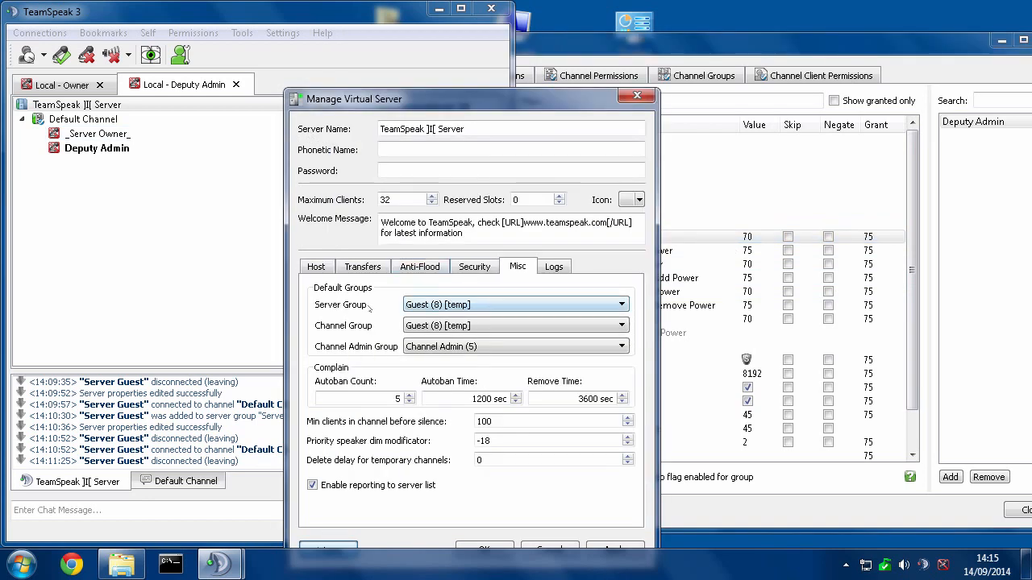
# - Set the default server group to Server Admin, accept the warning and apply the settings
pyautogui.click(513, 304)
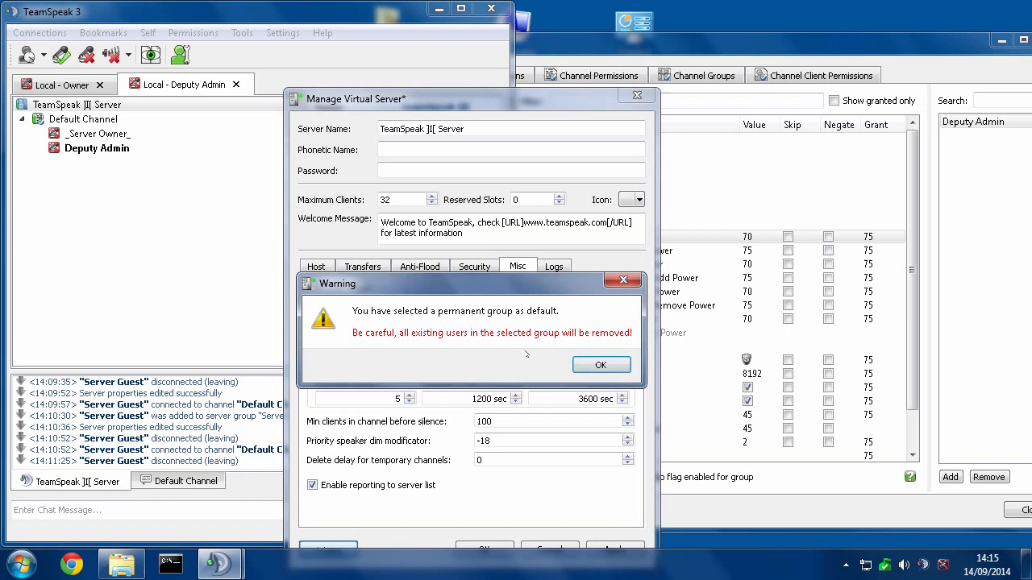
pyautogui.click(600, 365)
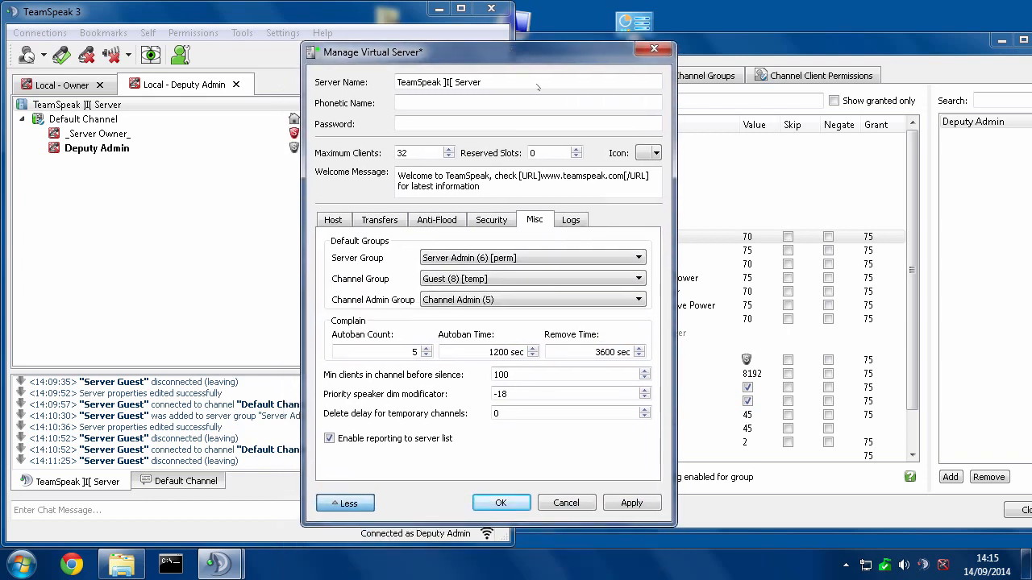
pyautogui.click(633, 503)
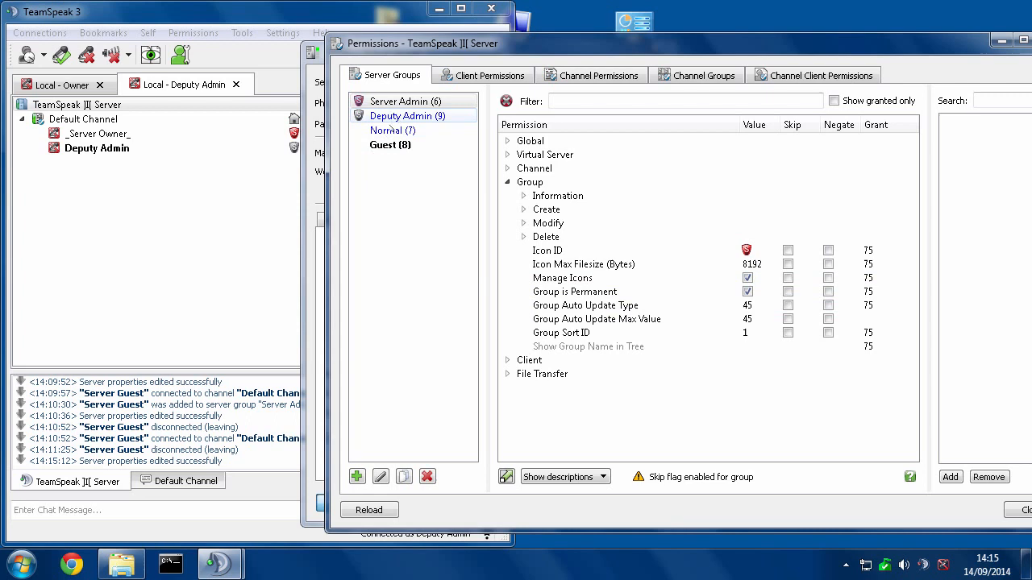
# - Connect as Server Guest via Bookmarks > Local - Guest, landing the guest in Server Admin
pyautogui.click(392, 129)
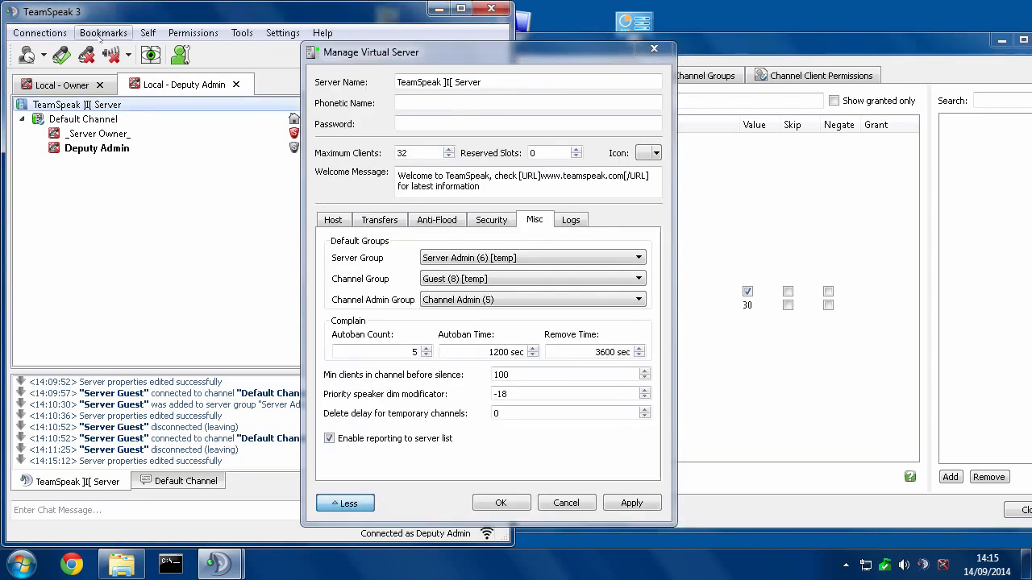
pyautogui.click(103, 32)
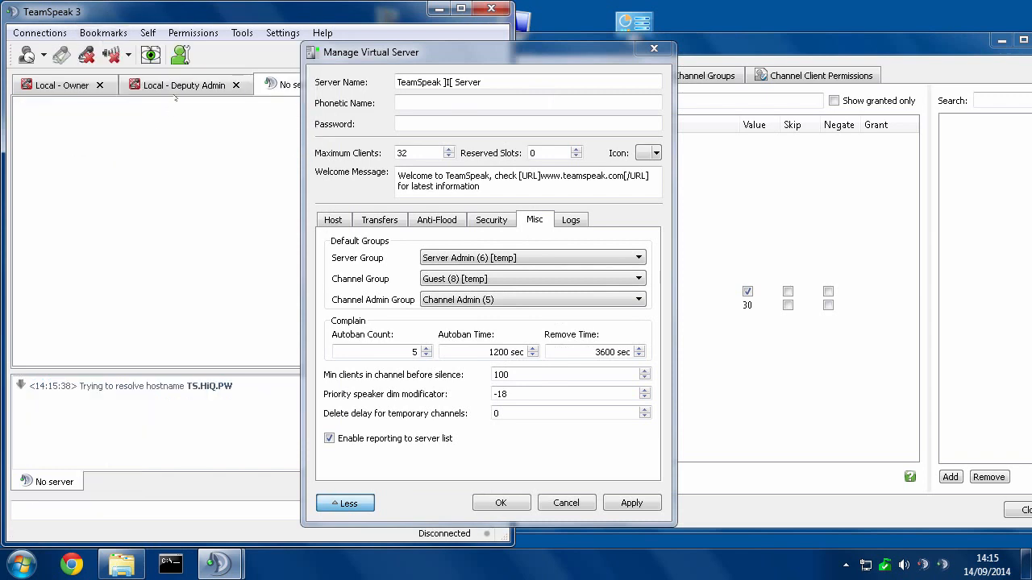
pyautogui.click(103, 32)
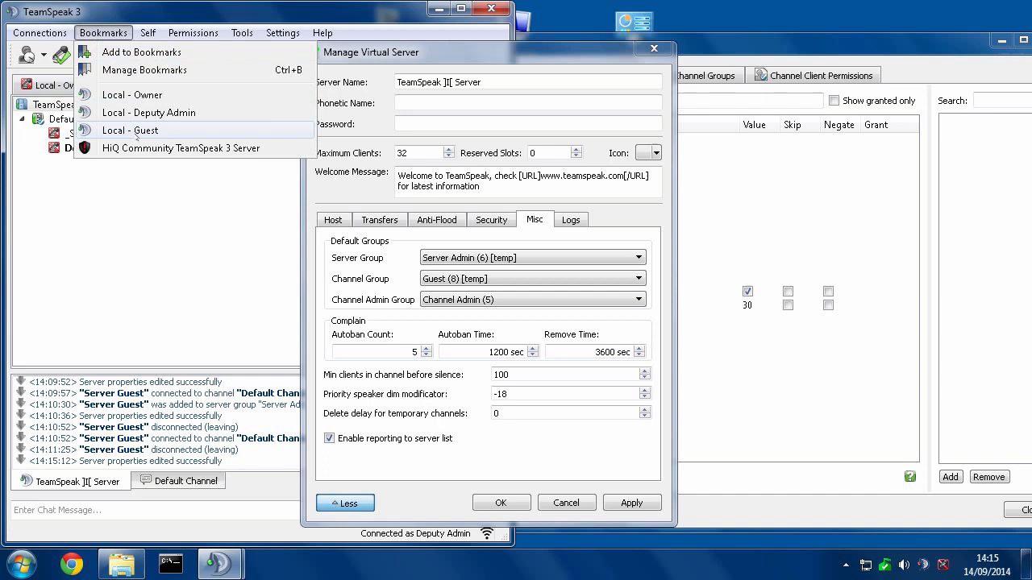
pyautogui.click(129, 129)
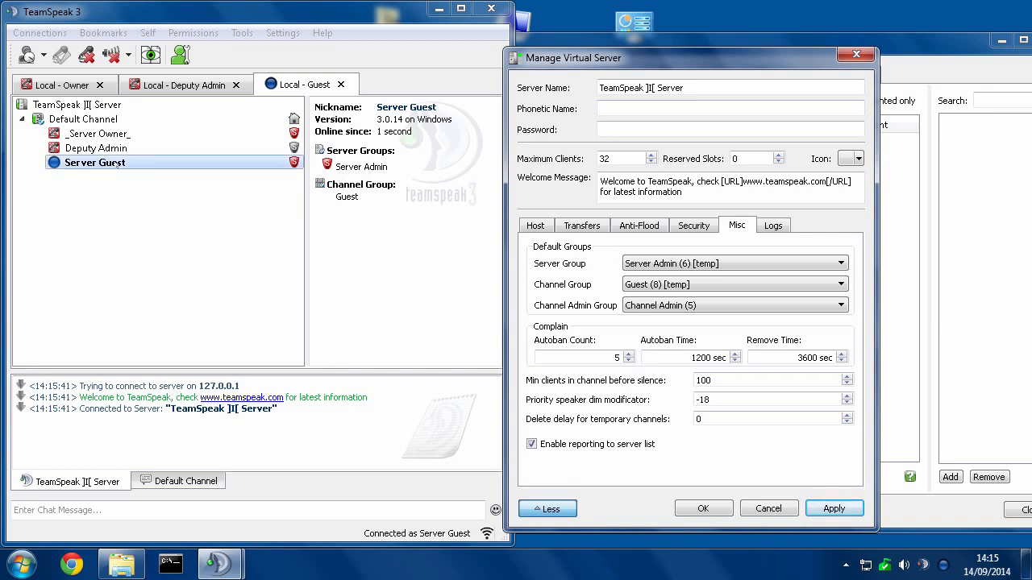
pyautogui.click(194, 32)
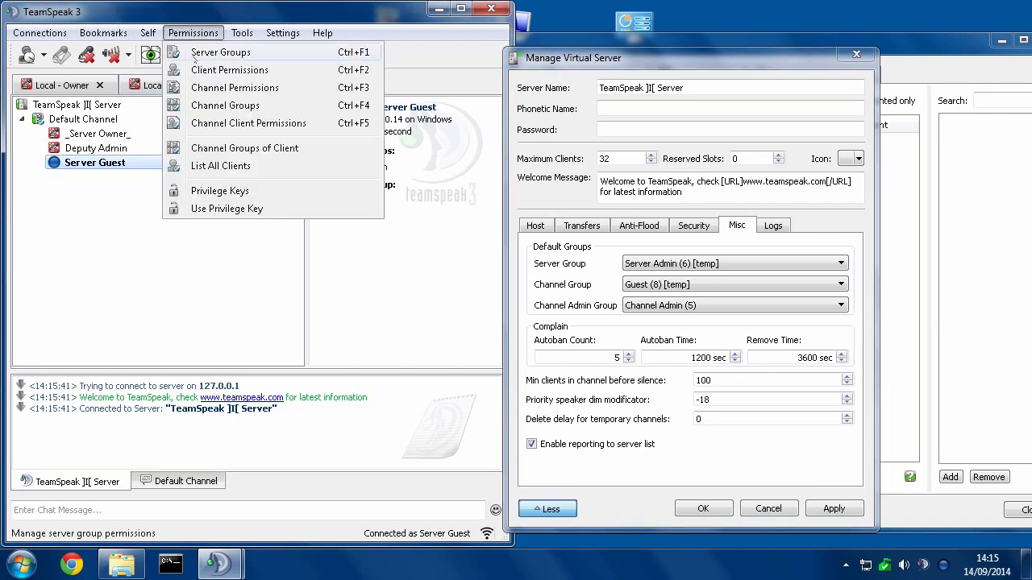
# - Copy the Server Admin group to create Server Admin (Copy) and view its permissions
pyautogui.click(219, 52)
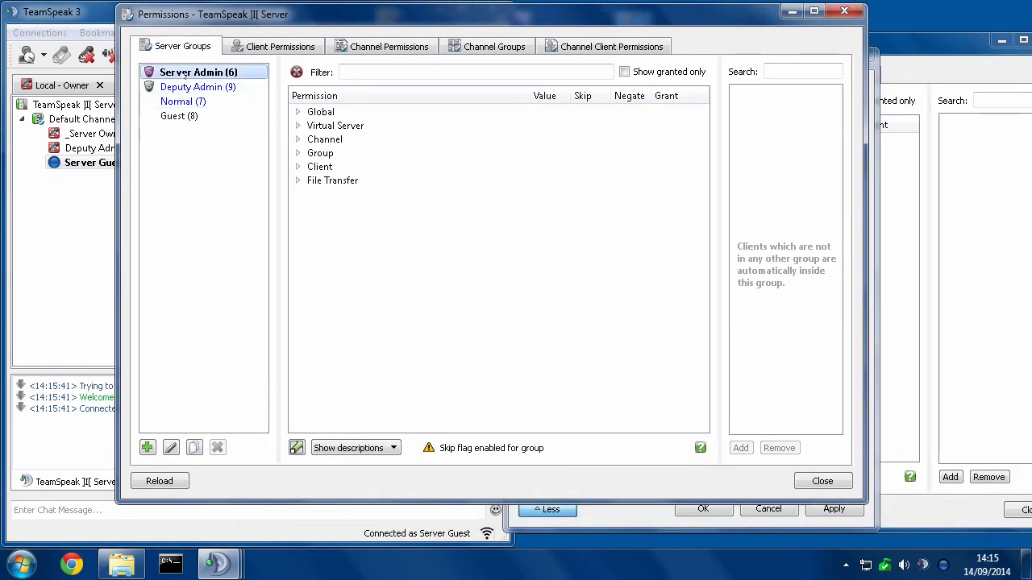
pyautogui.click(194, 448)
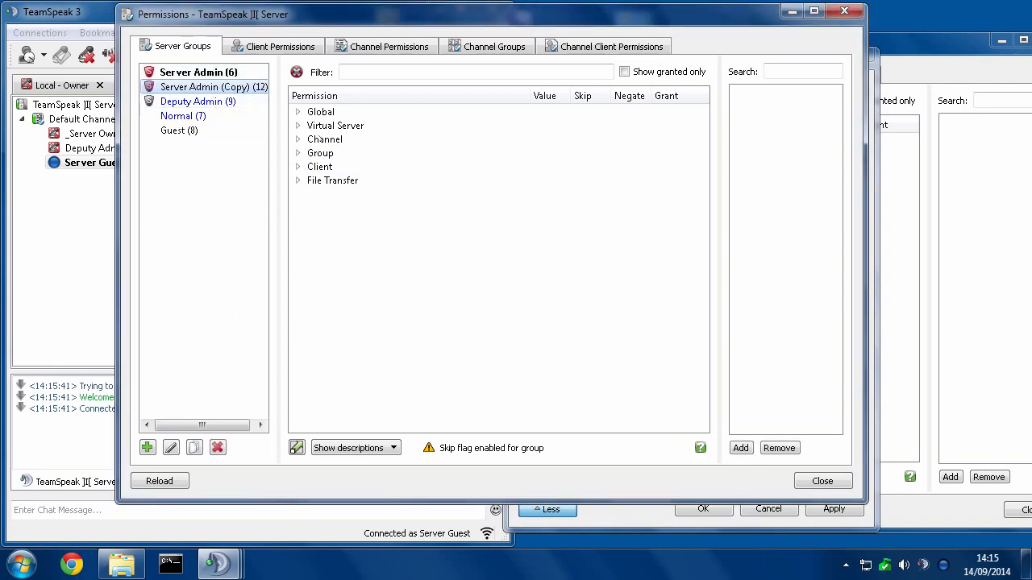
pyautogui.click(296, 151)
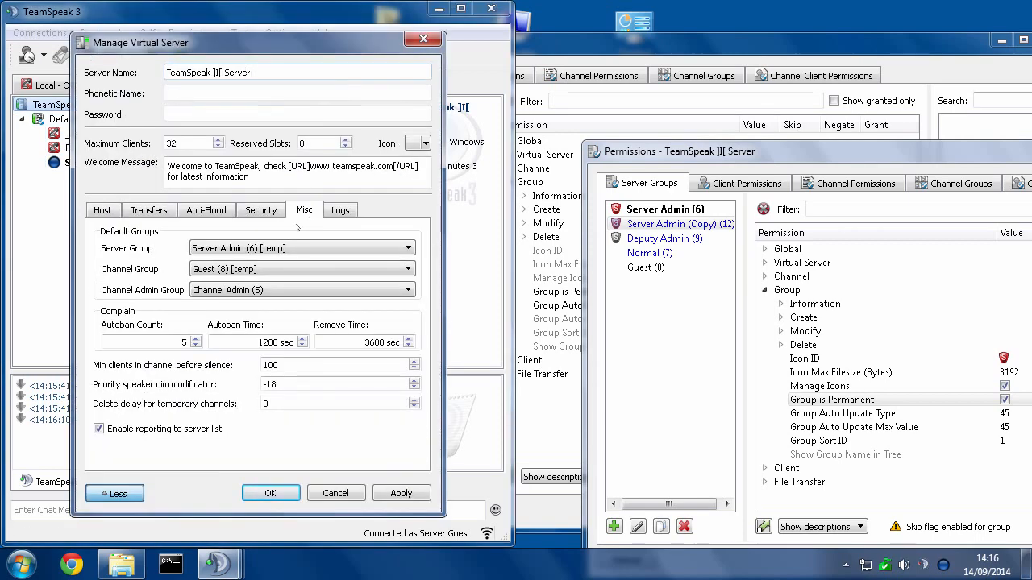
# - Reset the default server group to Guest and reconnect as the guest user
pyautogui.click(299, 248)
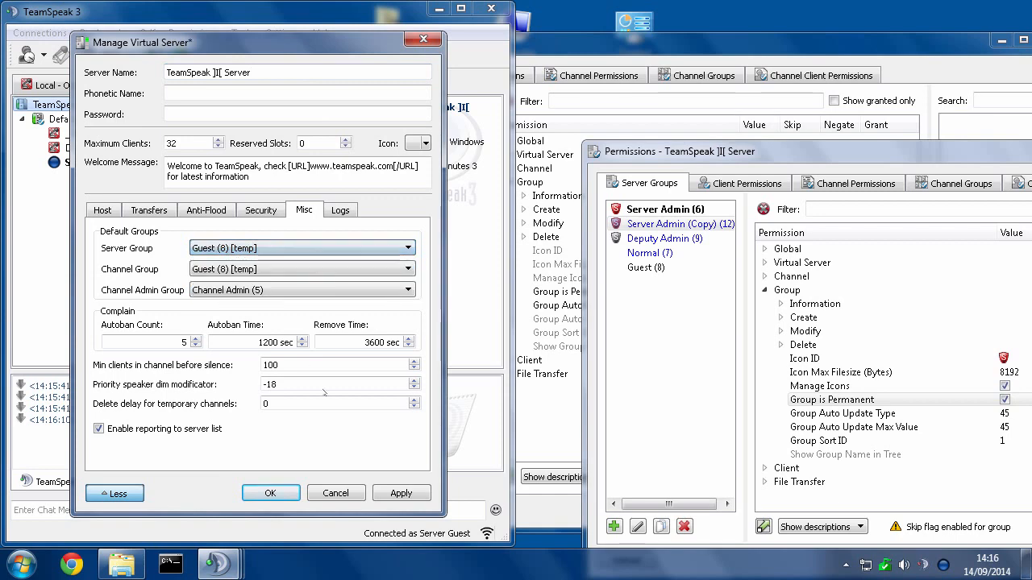
pyautogui.click(271, 493)
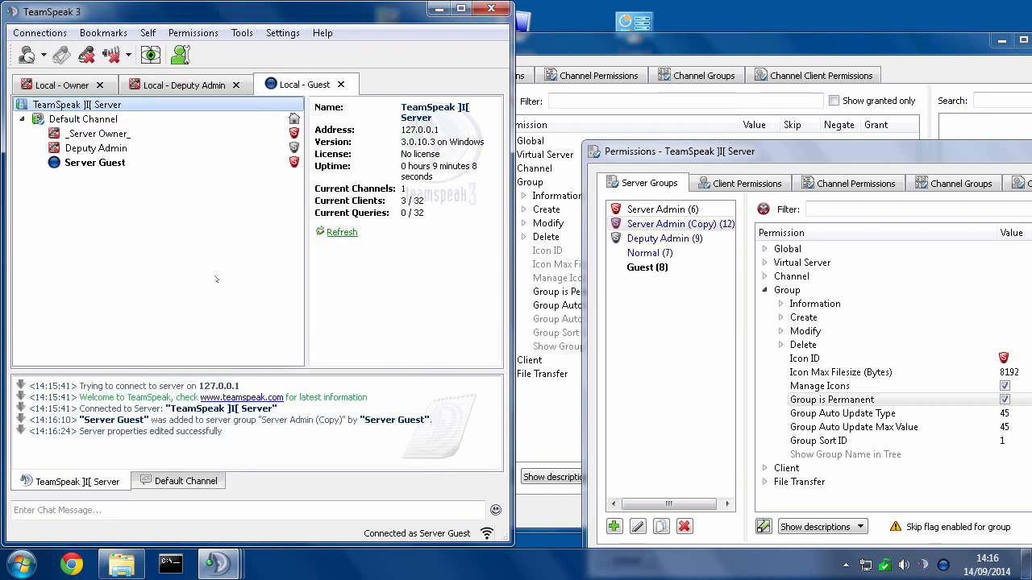
pyautogui.click(103, 32)
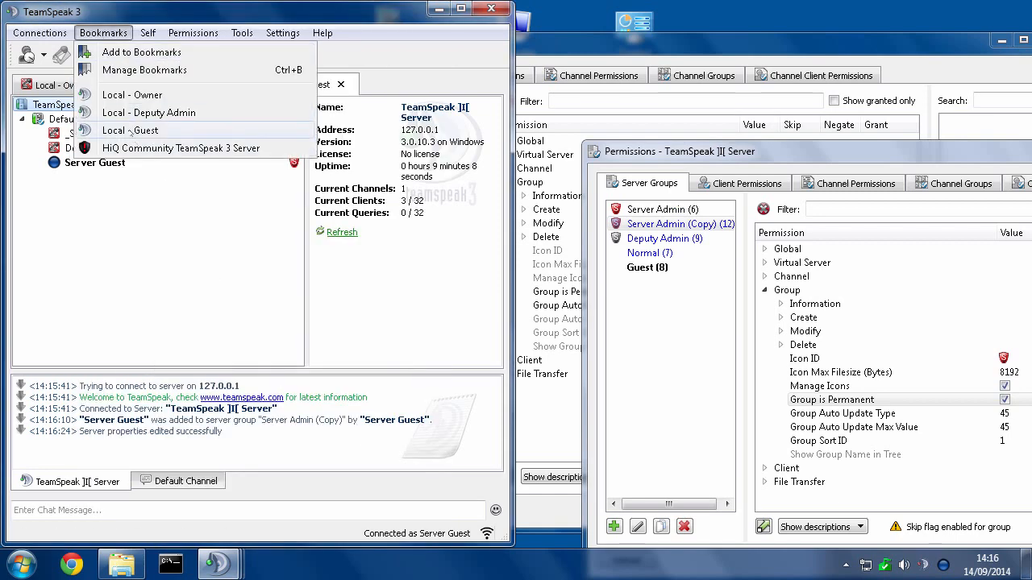
pyautogui.click(129, 129)
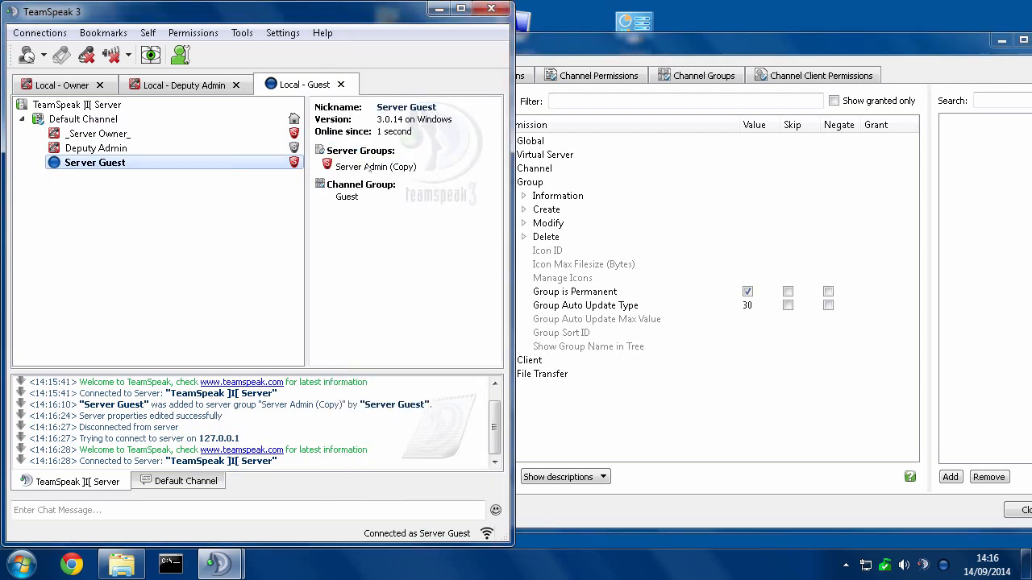
# - As Server Guest, remove the Server Owner from Server Admin and re-add it via Set Server Group
pyautogui.rightClick(100, 132)
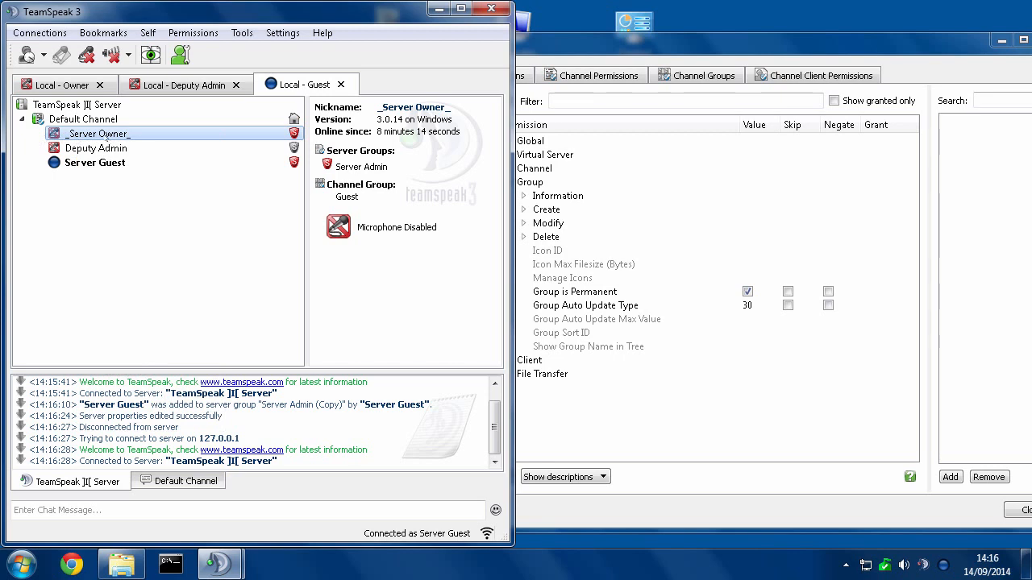
pyautogui.rightClick(97, 133)
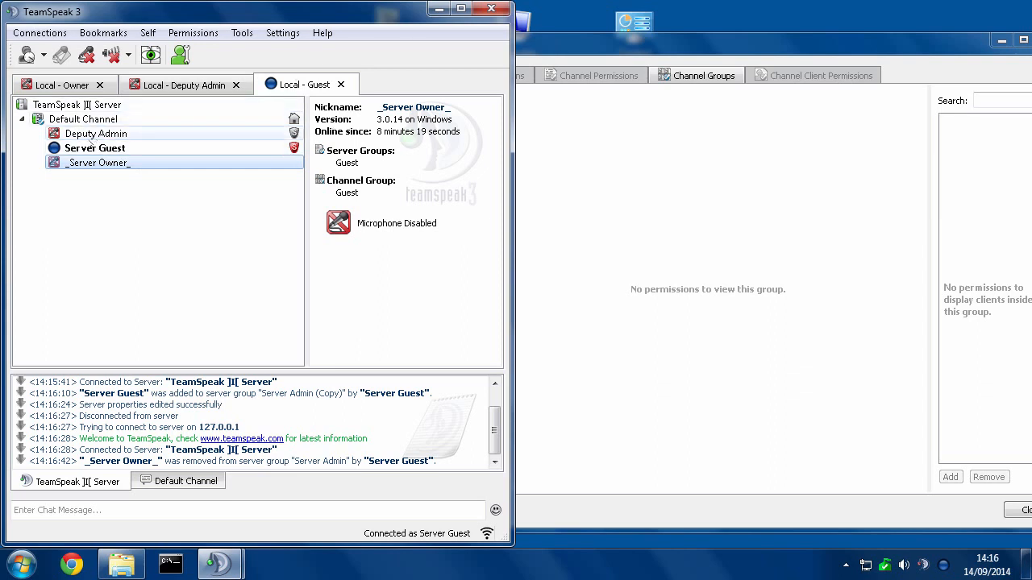
pyautogui.click(94, 148)
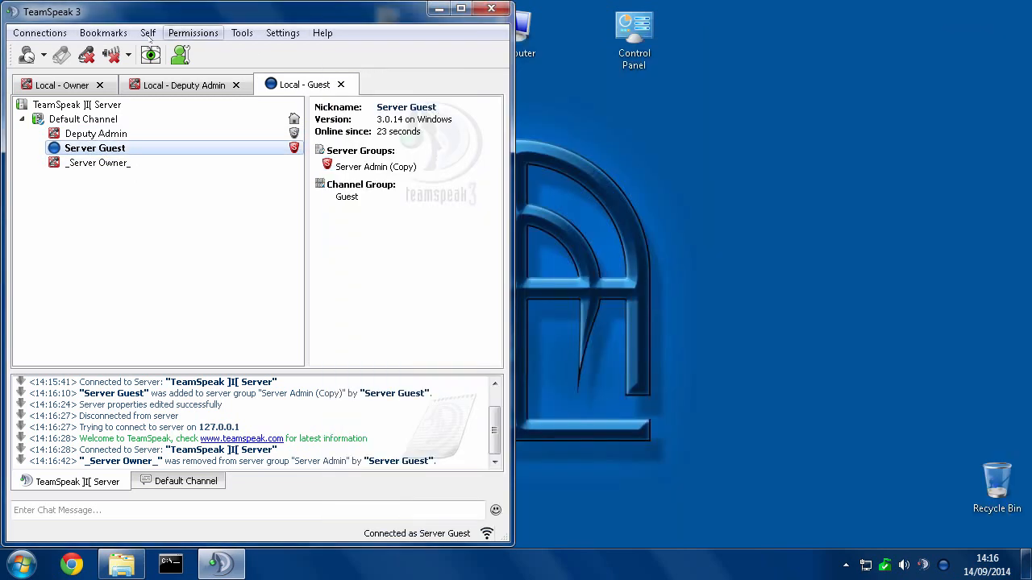
pyautogui.rightClick(97, 161)
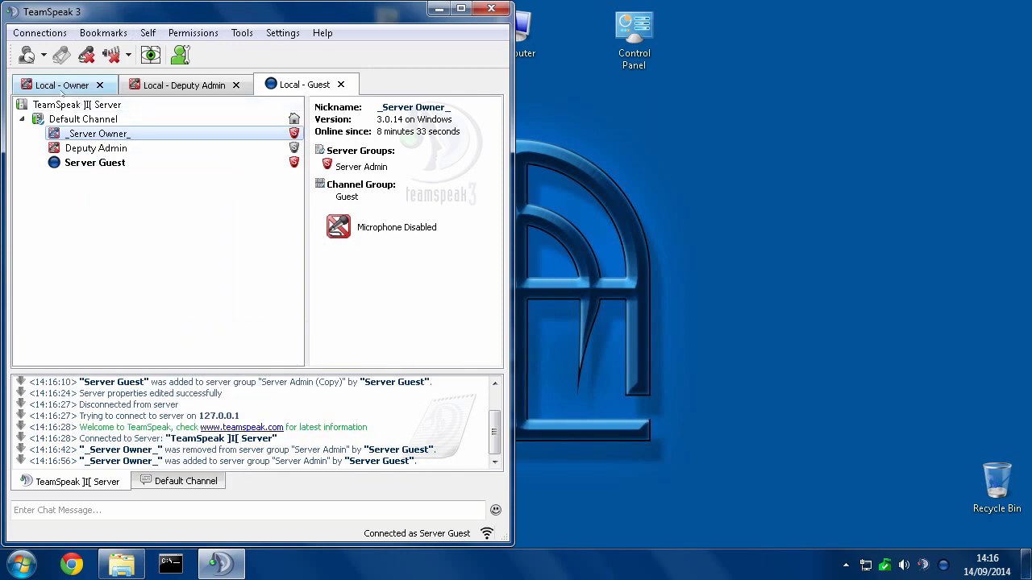
pyautogui.click(193, 32)
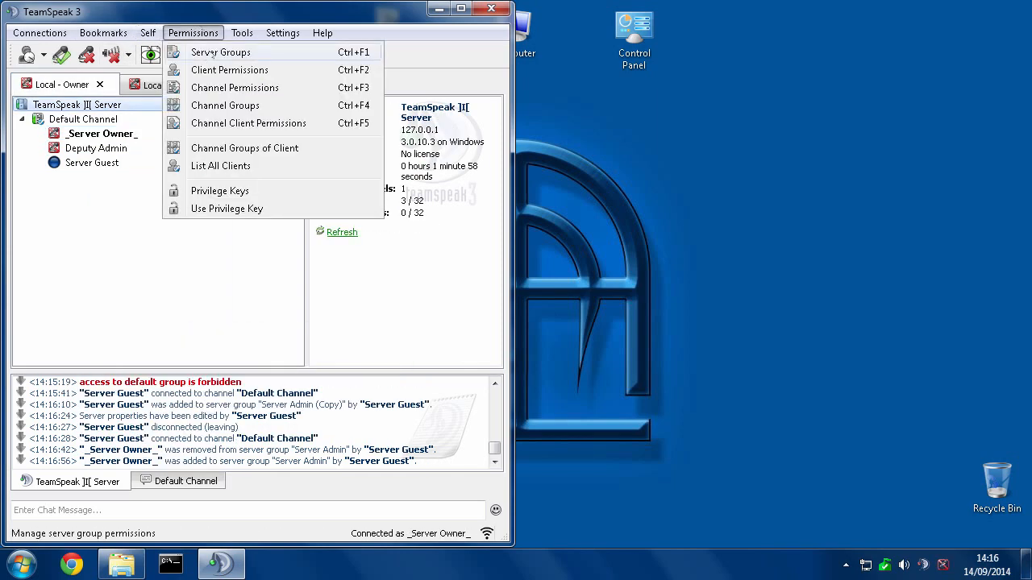
# - Show Server Admin's Virtual Server > Settings permissions, all granted at 75, in a maximized window
pyautogui.click(219, 51)
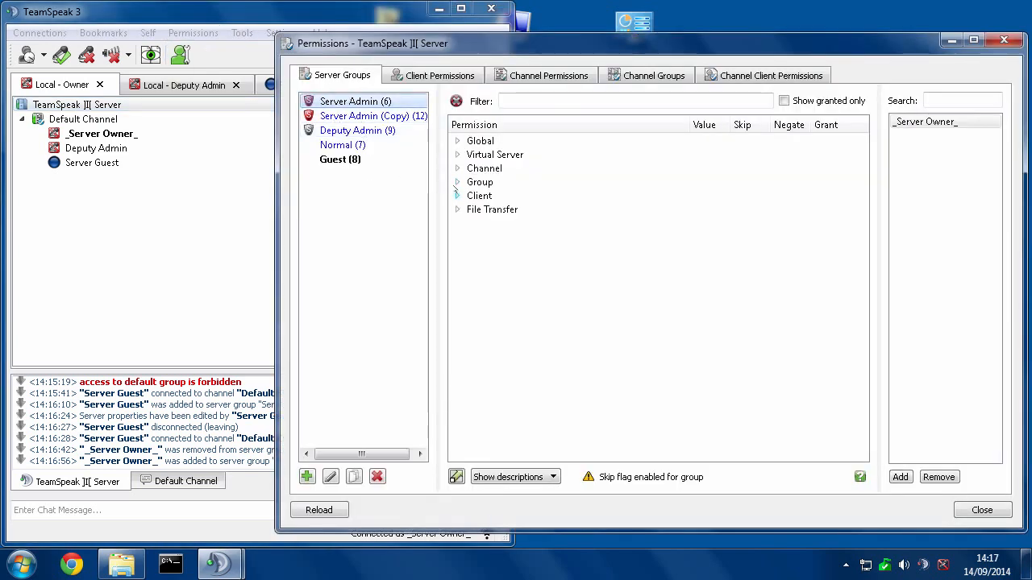
pyautogui.click(458, 181)
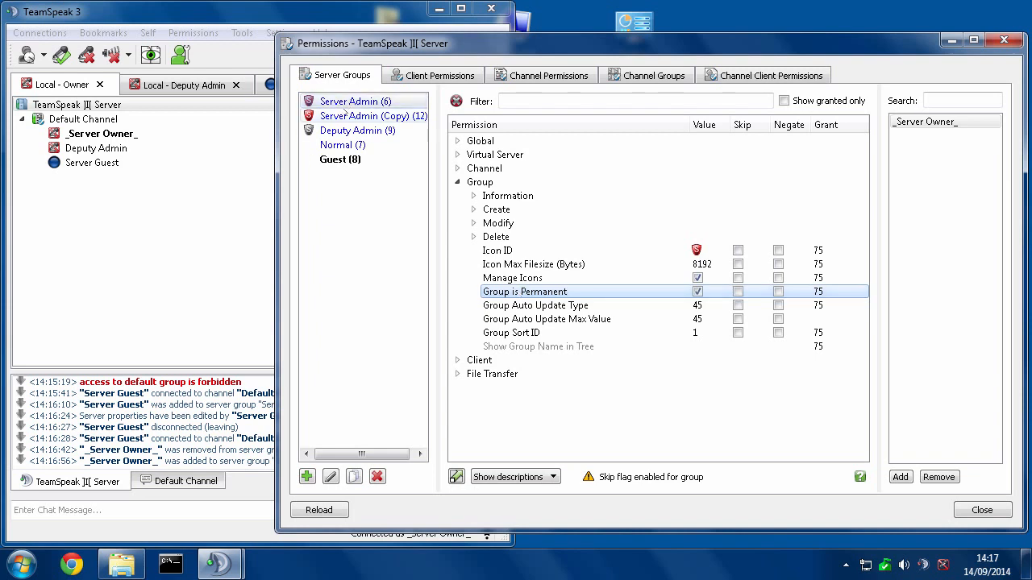
pyautogui.click(458, 155)
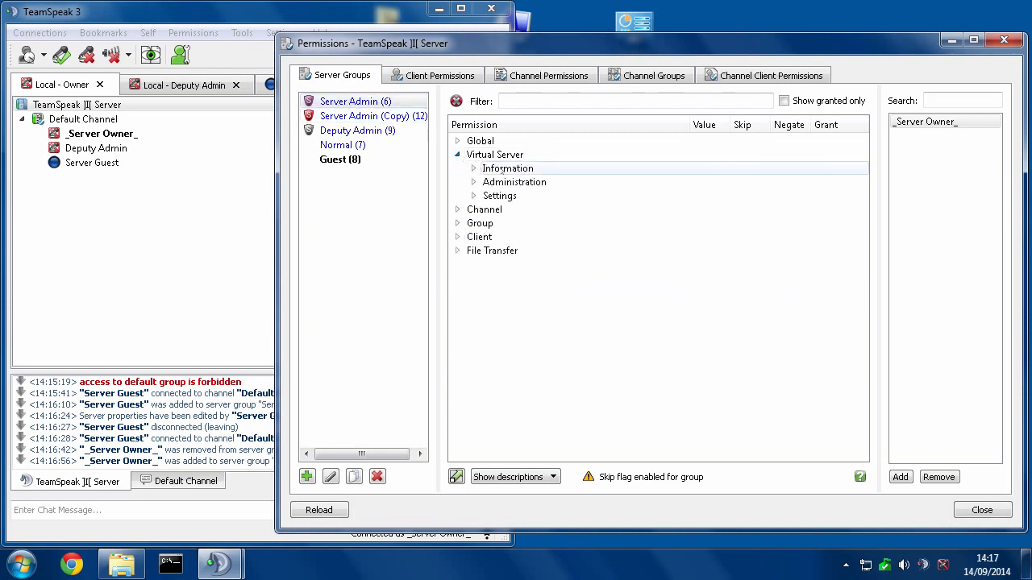
pyautogui.click(474, 195)
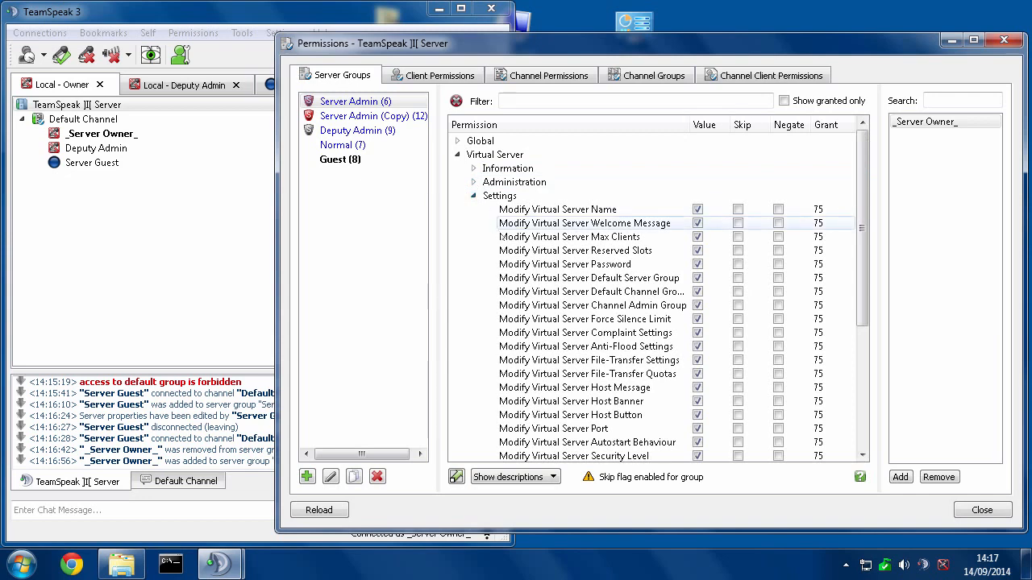
pyautogui.click(590, 277)
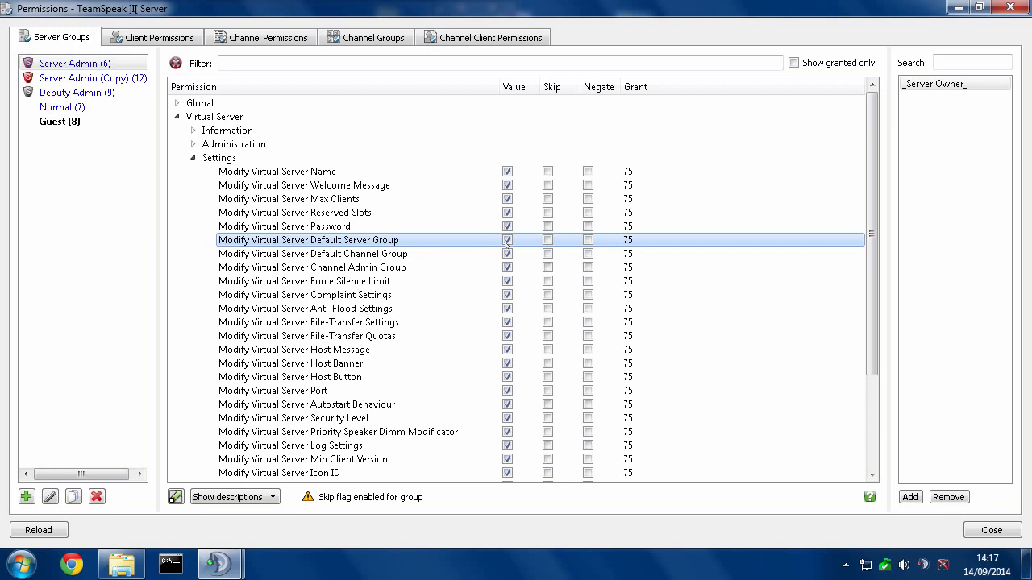
pyautogui.moveTo(487, 241)
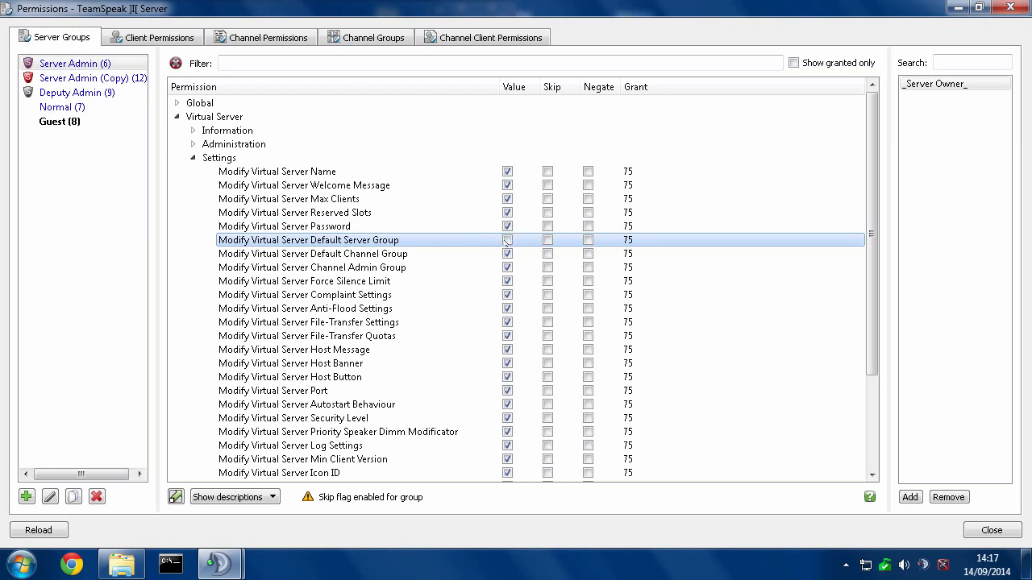
# - Revoke Server Admin's modify permissions for the default server, default channel and channel admin groups
pyautogui.click(507, 239)
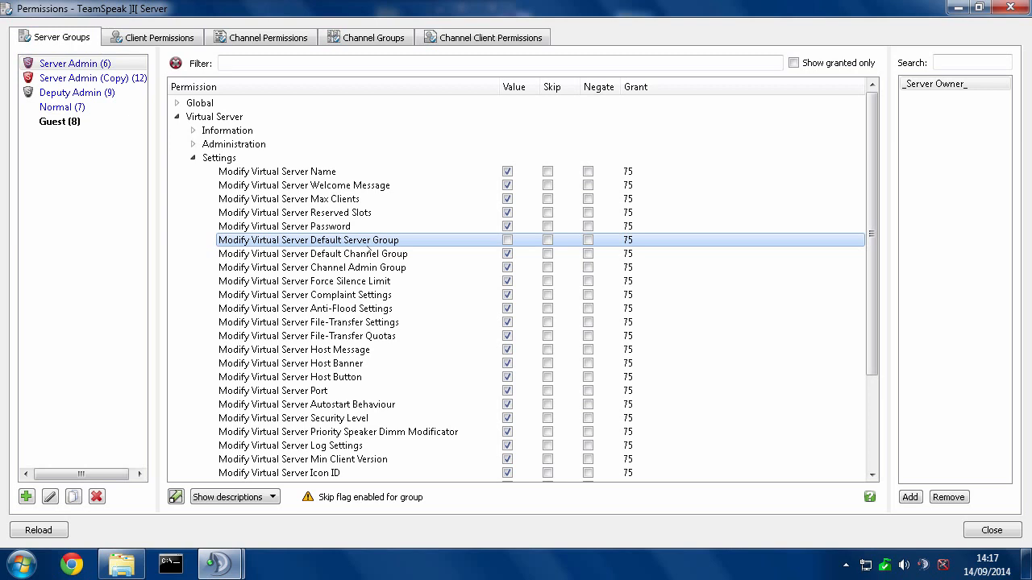
pyautogui.click(313, 253)
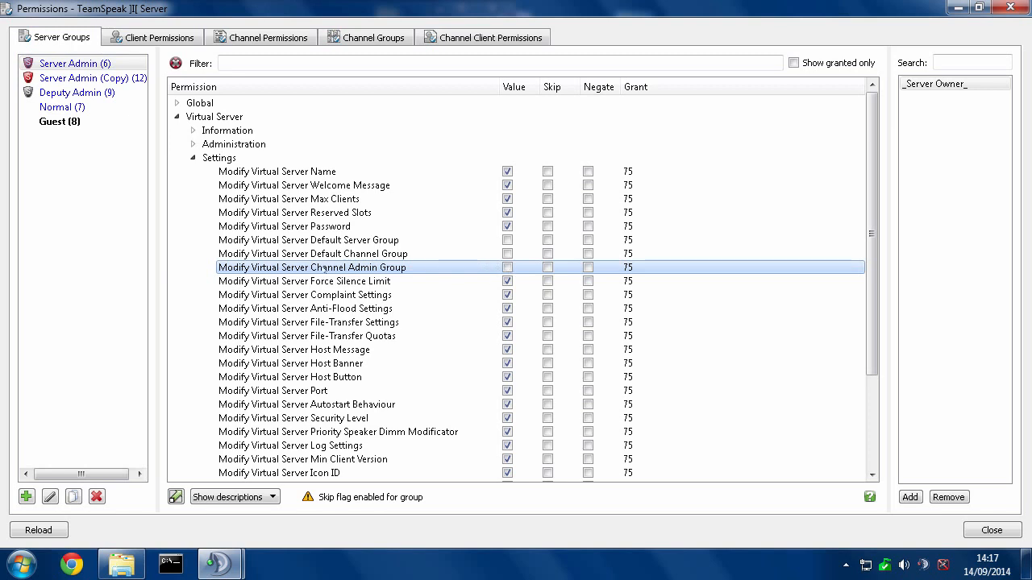
pyautogui.click(335, 253)
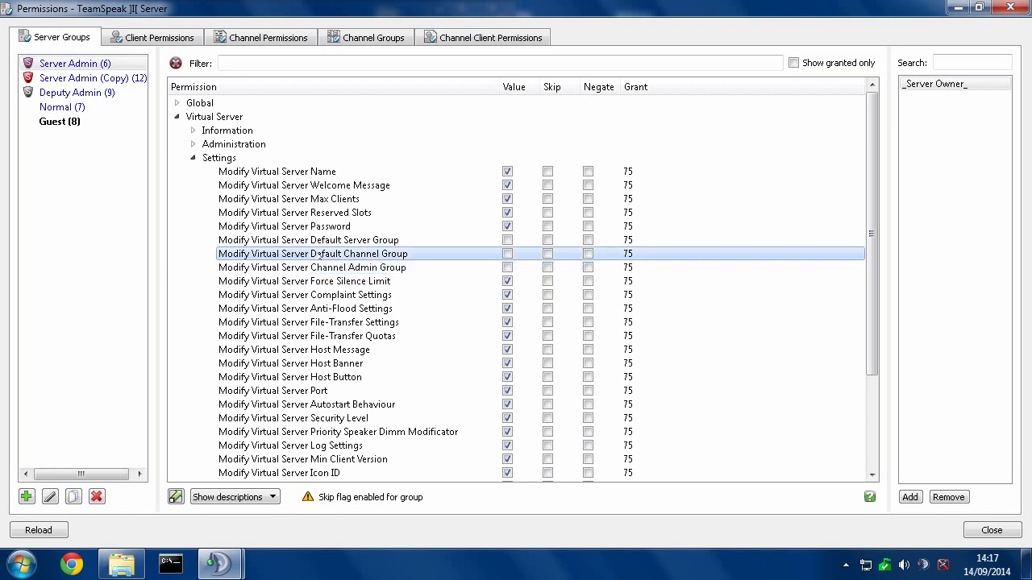
pyautogui.click(312, 268)
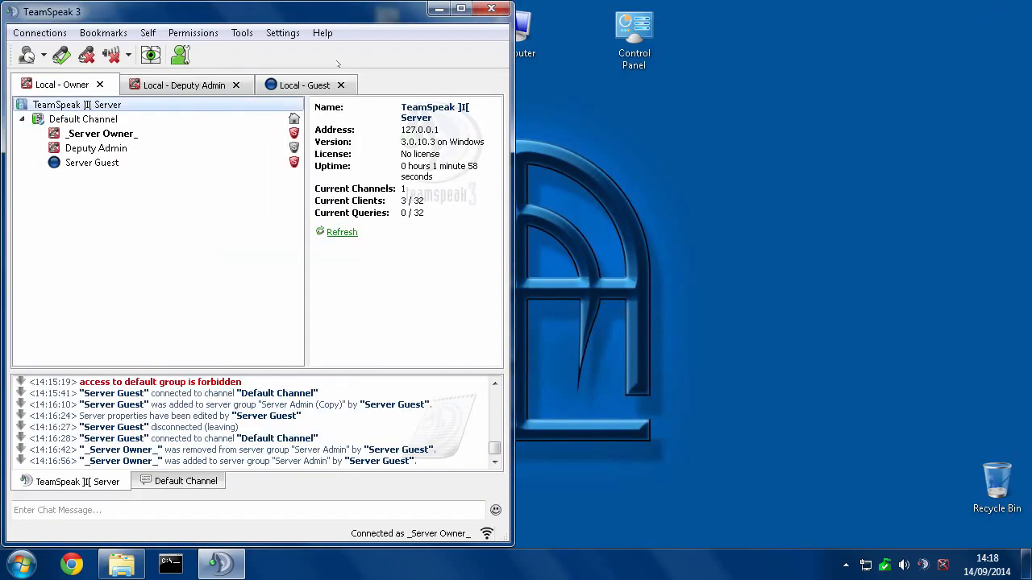
pyautogui.click(194, 32)
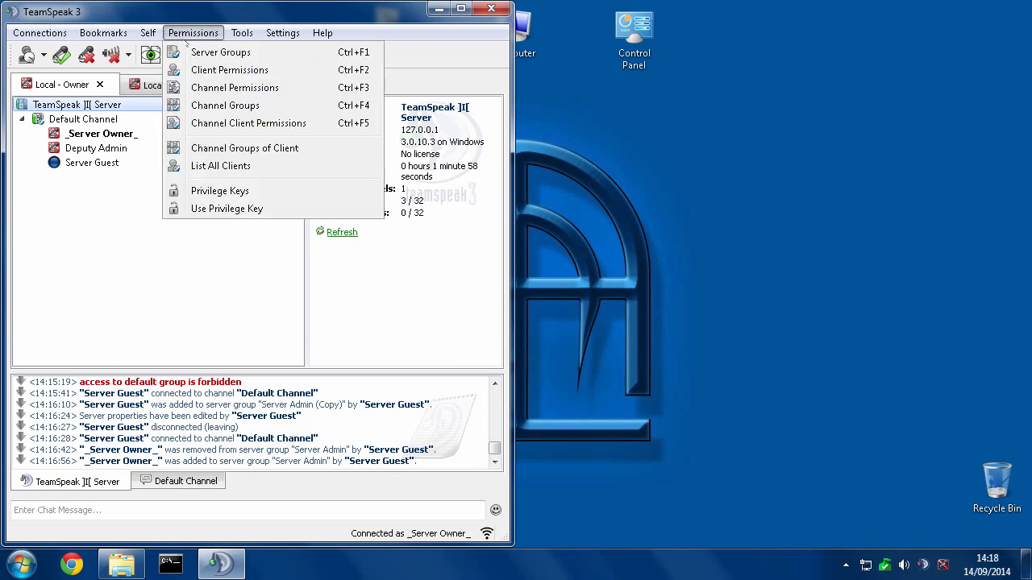
pyautogui.moveTo(221, 52)
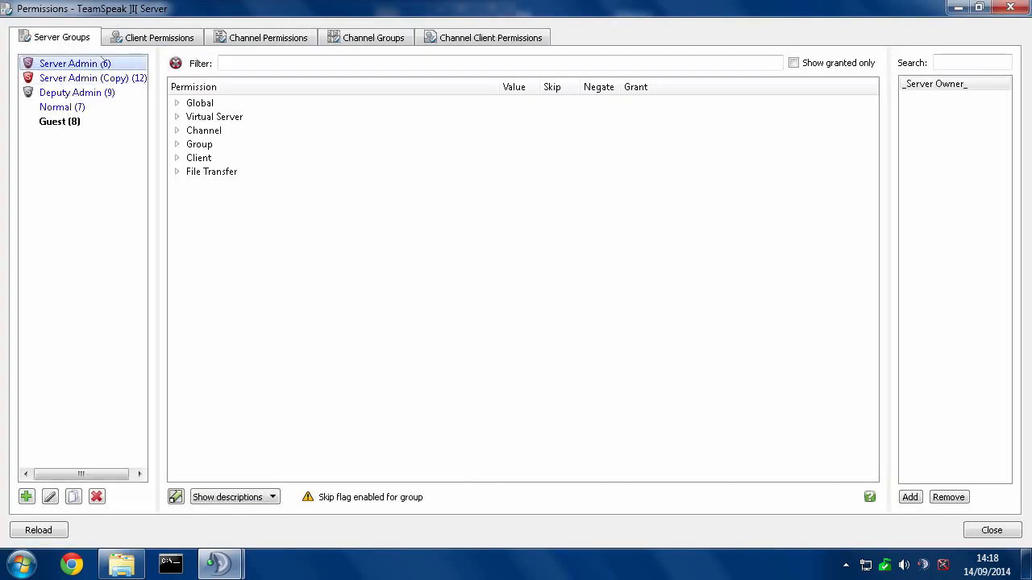
pyautogui.moveTo(77, 78)
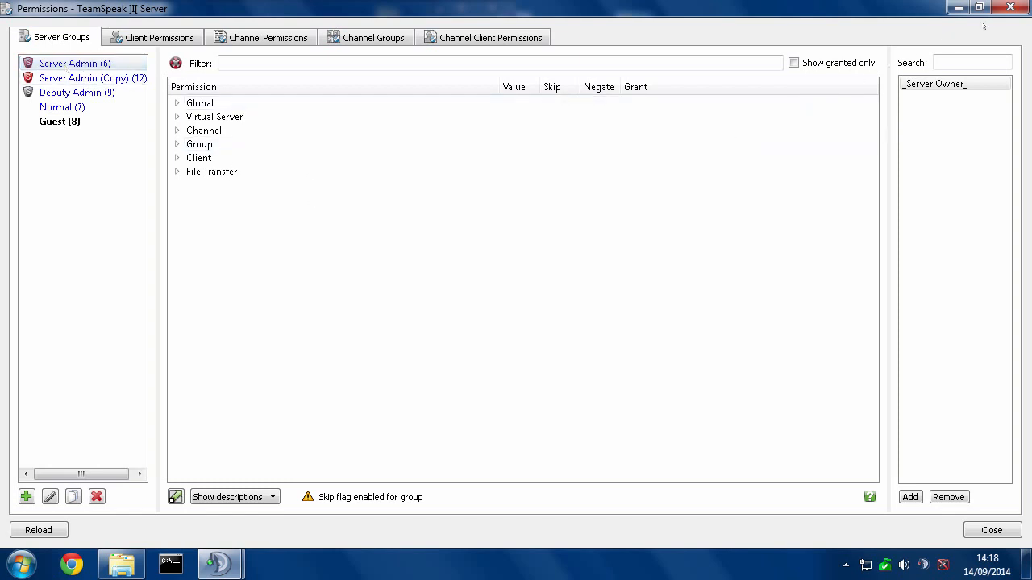
pyautogui.click(992, 529)
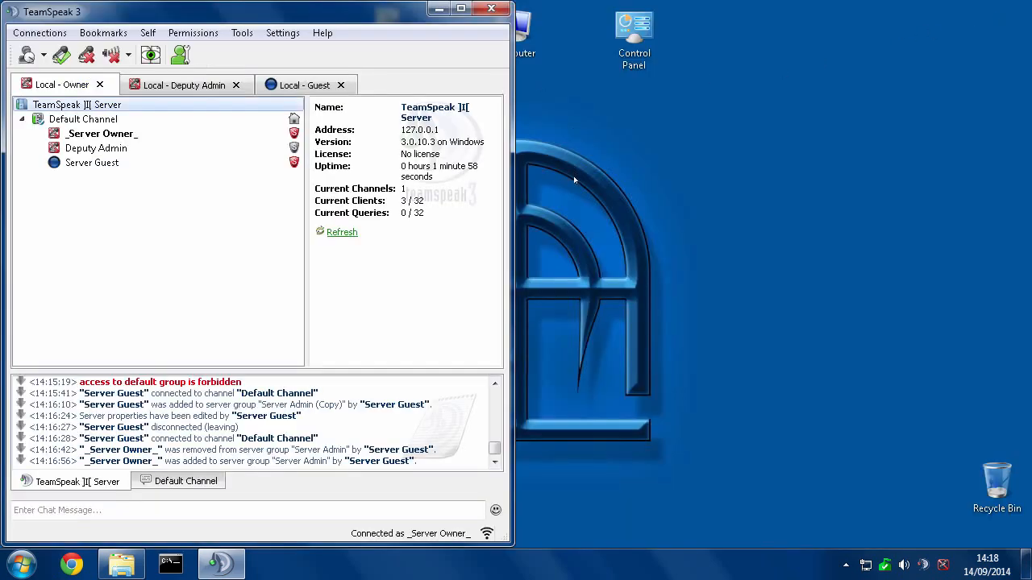
pyautogui.moveTo(625, 164)
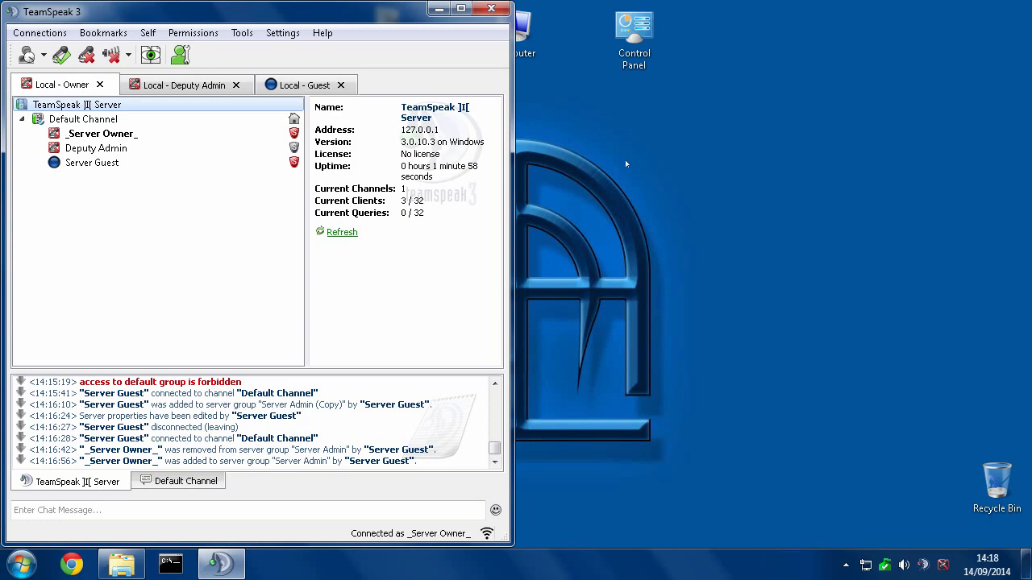
pyautogui.moveTo(576, 158)
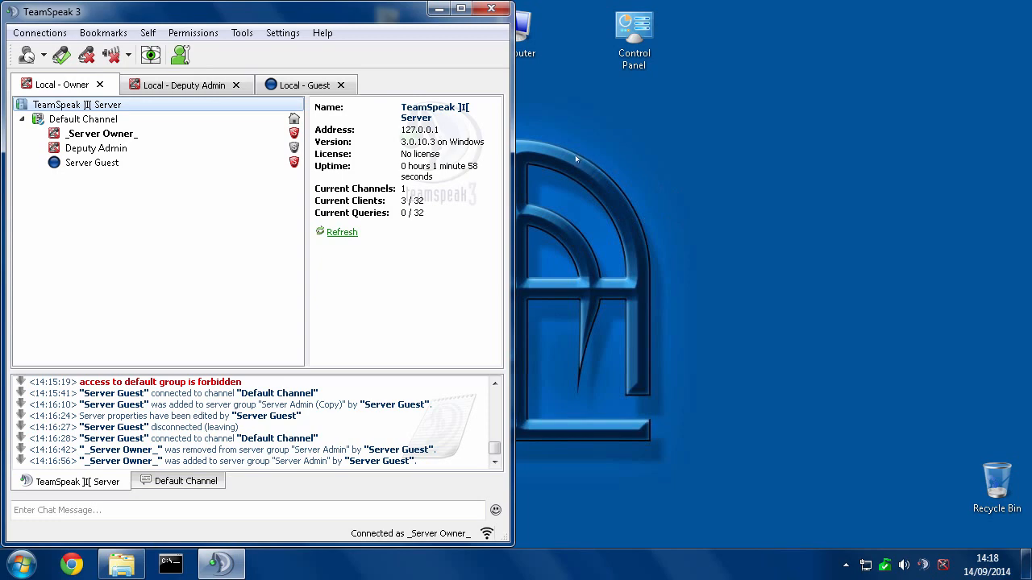